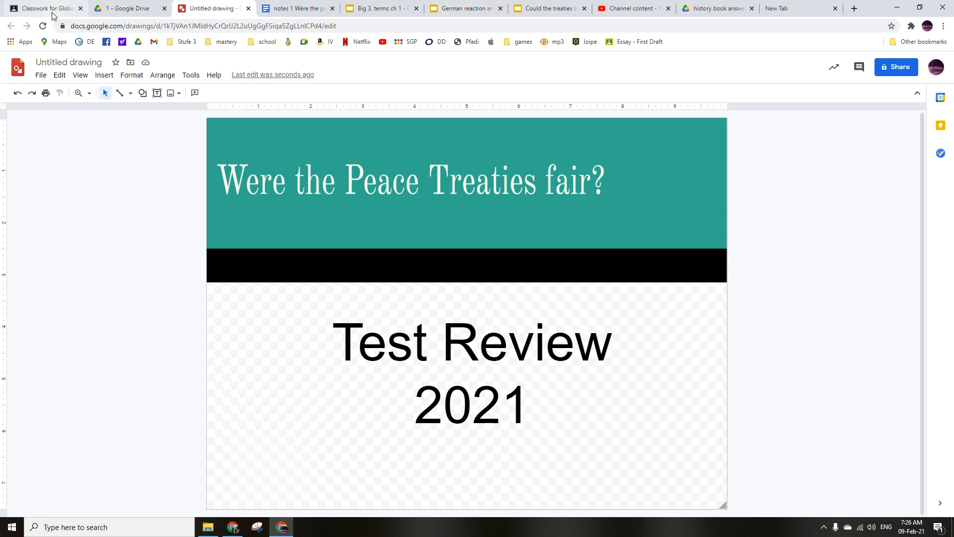
# Step: From Classwork, open the ch 1 'Test on Thursday' assignment and show its Instructions
pyautogui.click(37, 8)
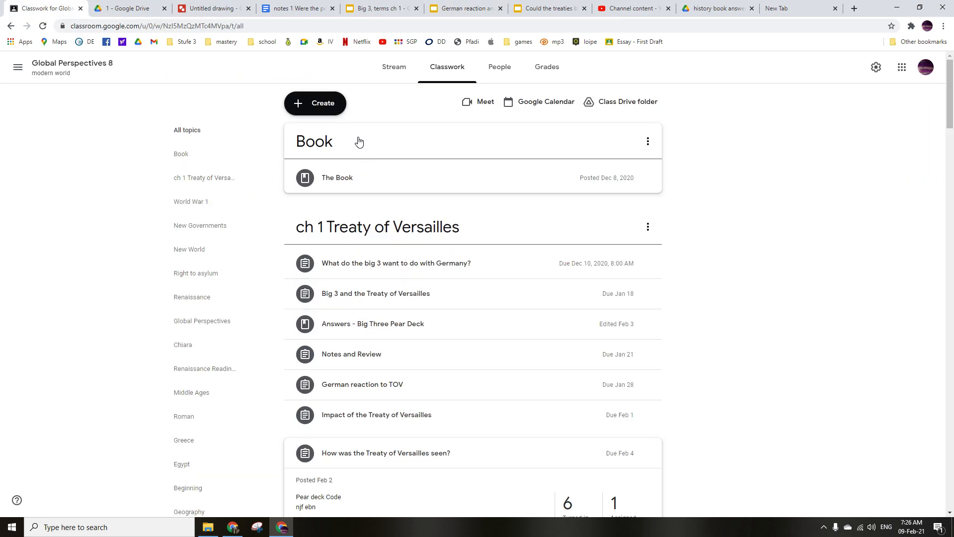
pyautogui.scroll(-3)
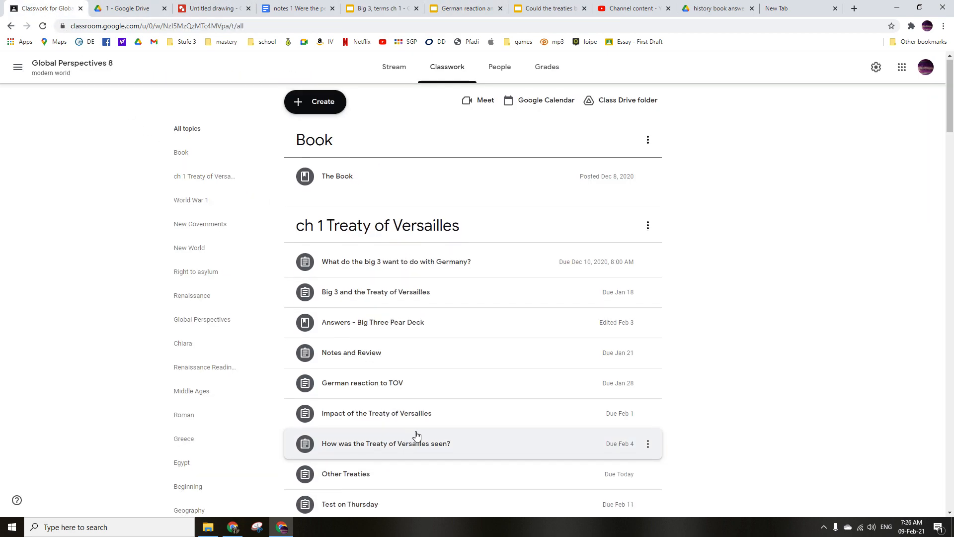
pyautogui.scroll(-3)
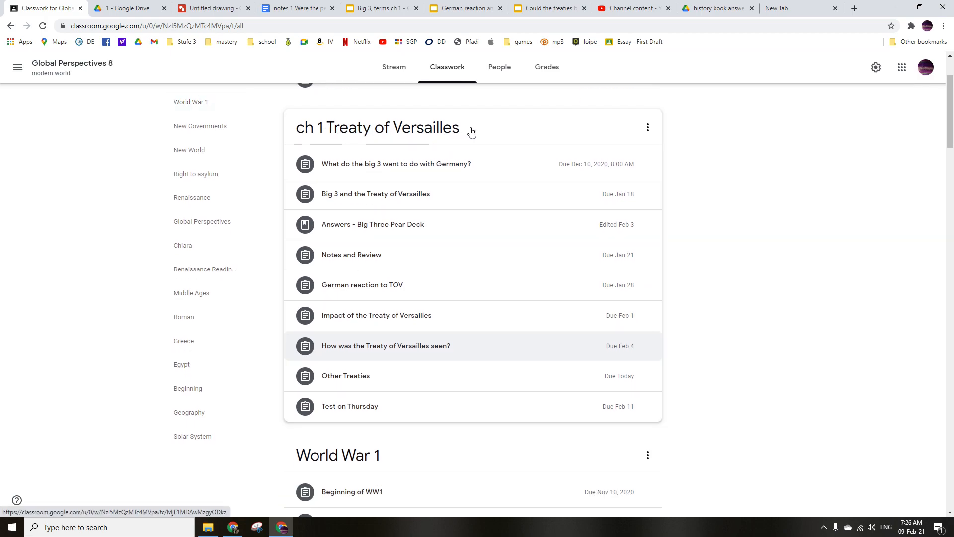
pyautogui.moveTo(368, 413)
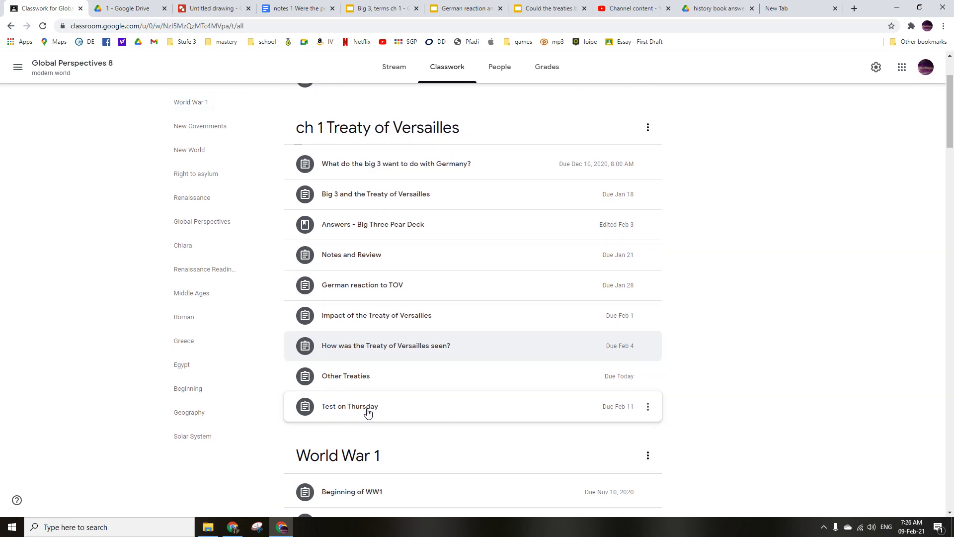
pyautogui.click(369, 412)
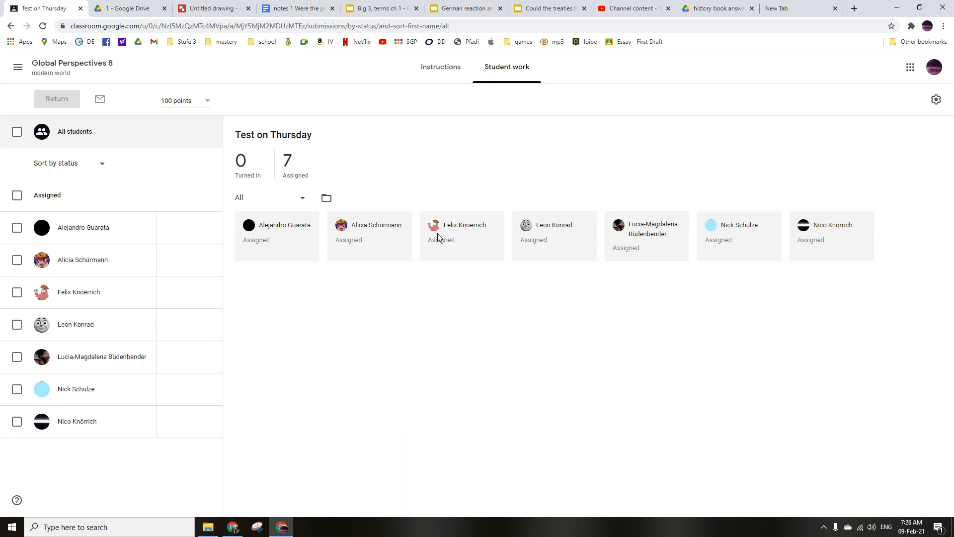
pyautogui.click(440, 67)
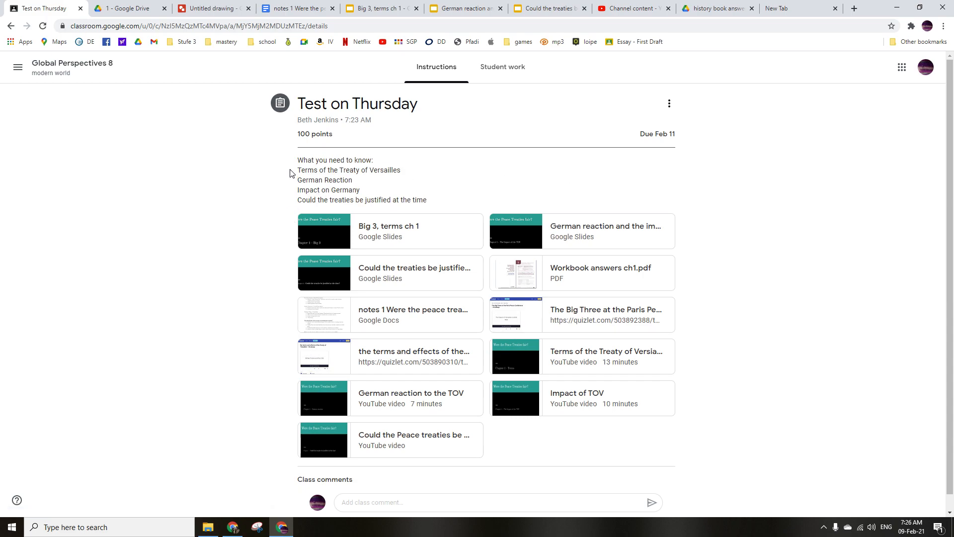
pyautogui.moveTo(377, 169)
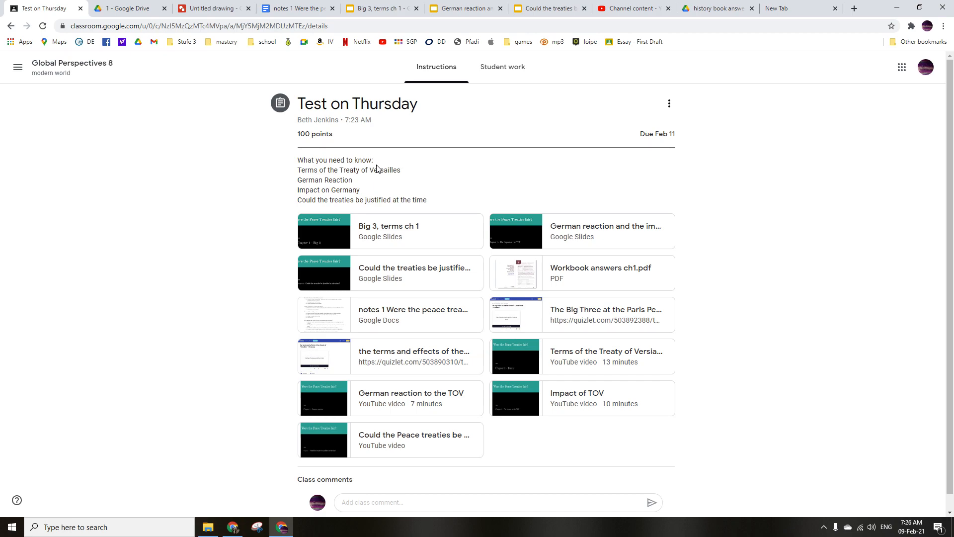
pyautogui.moveTo(391, 178)
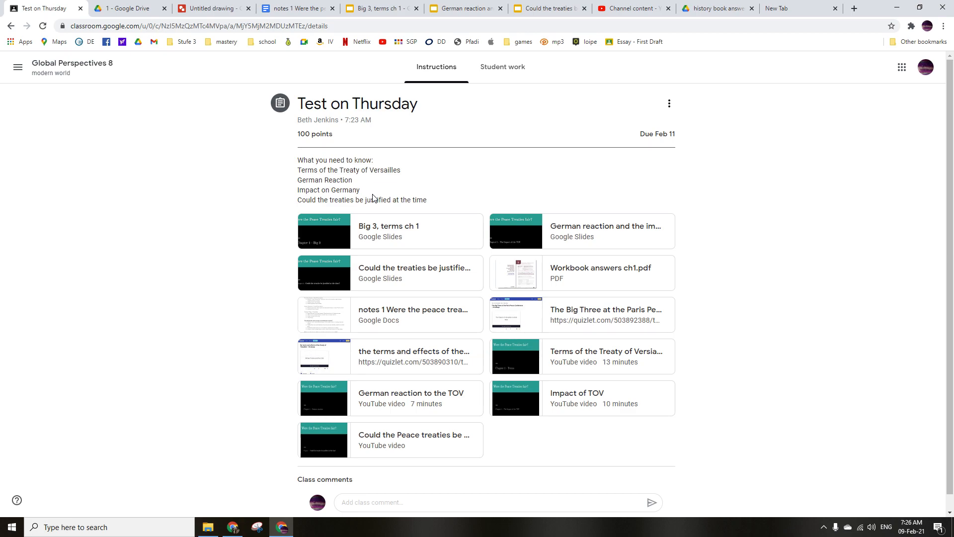
pyautogui.moveTo(430, 204)
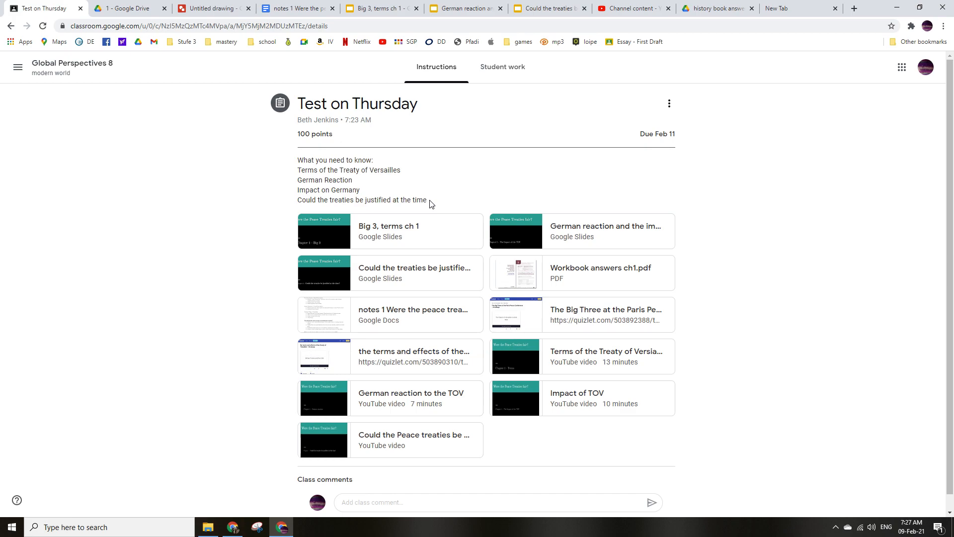
pyautogui.moveTo(401, 245)
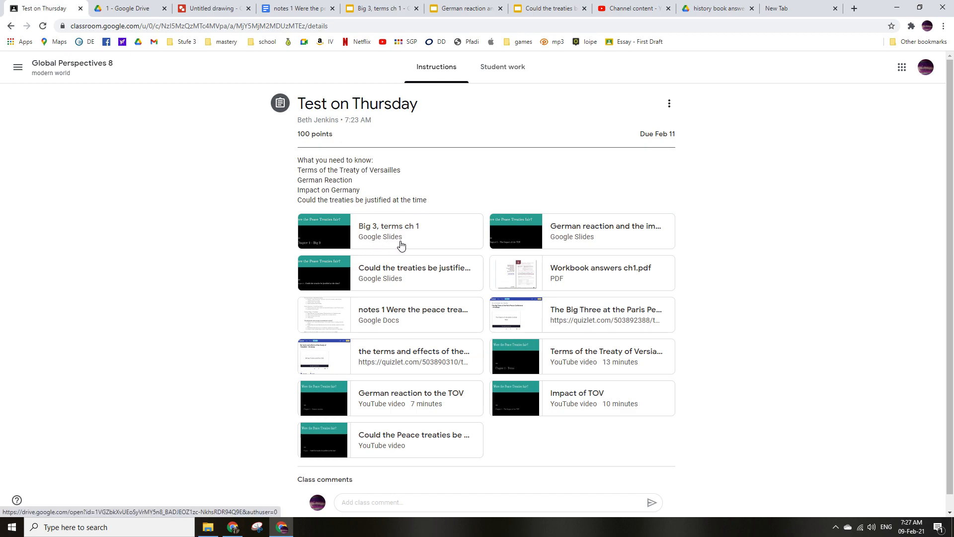
pyautogui.moveTo(433, 281)
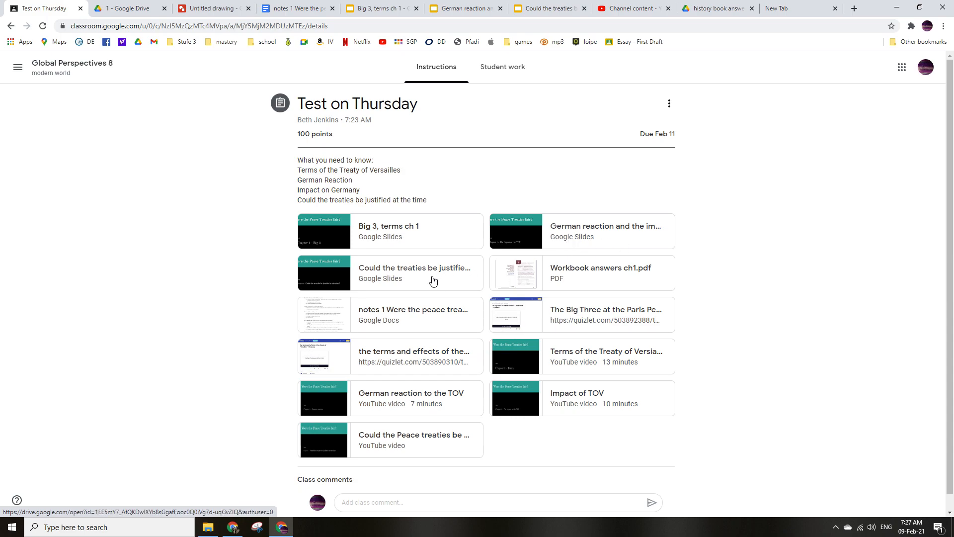
pyautogui.moveTo(512, 237)
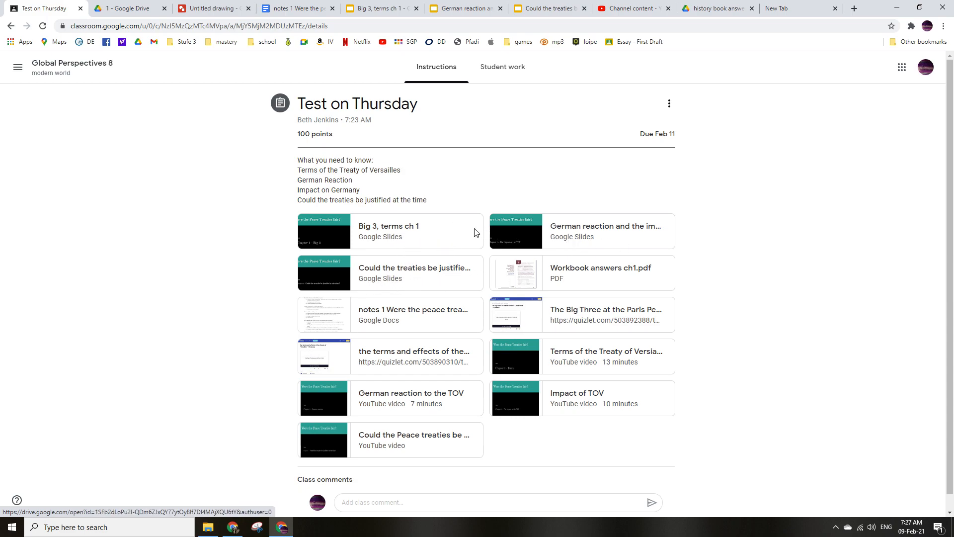
pyautogui.moveTo(442, 270)
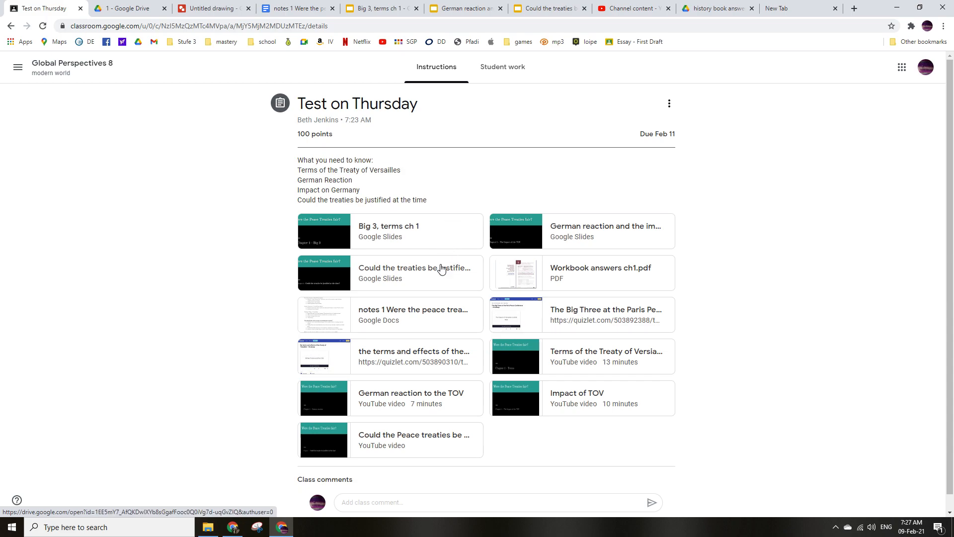
pyautogui.moveTo(521, 369)
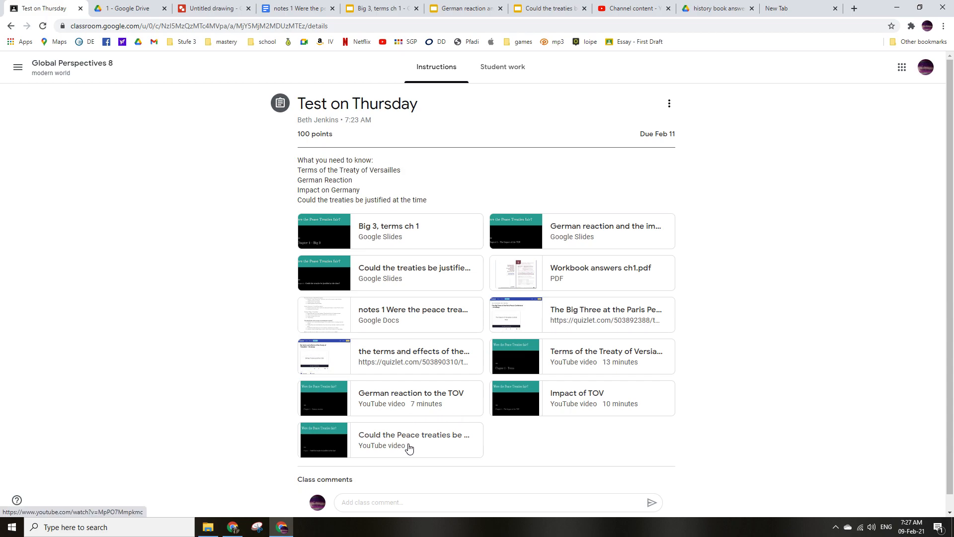
pyautogui.moveTo(410, 448)
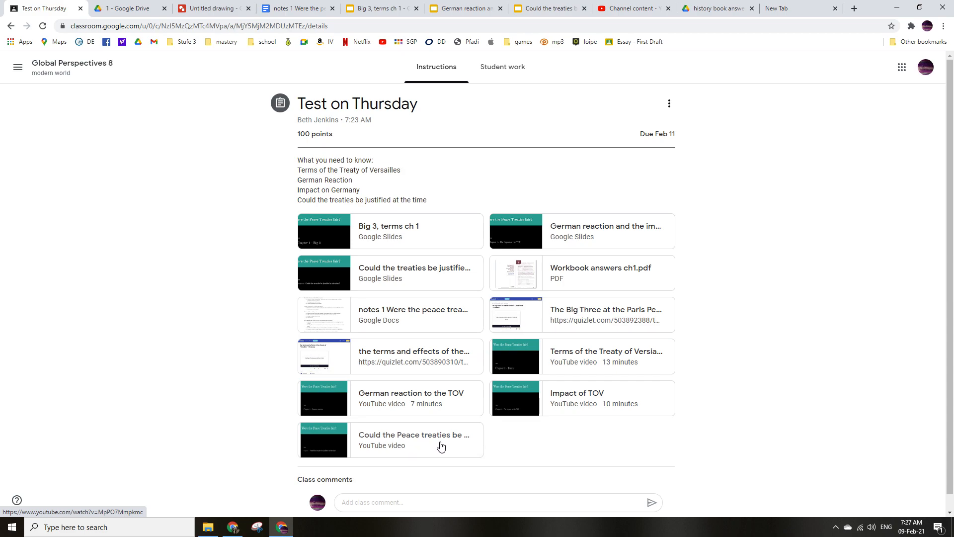
pyautogui.moveTo(441, 446)
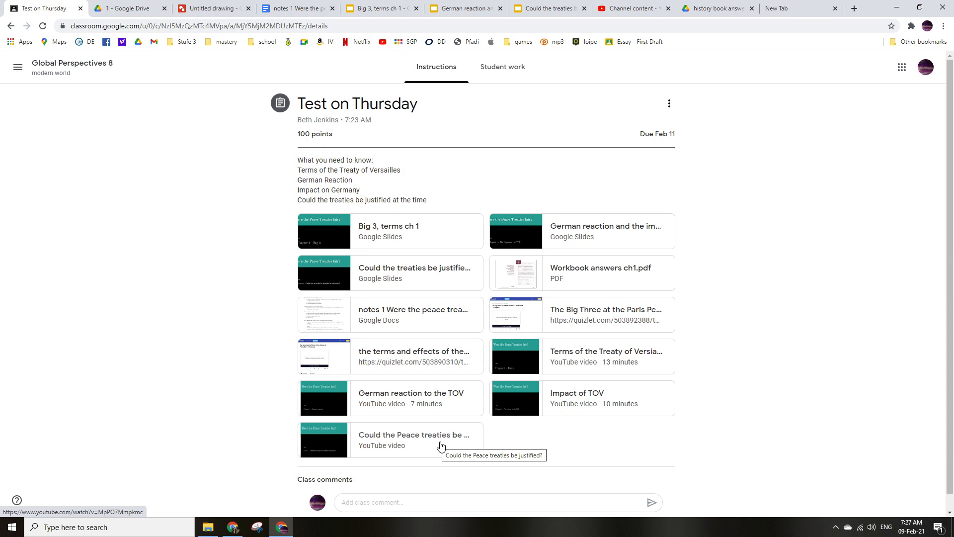
pyautogui.moveTo(535, 269)
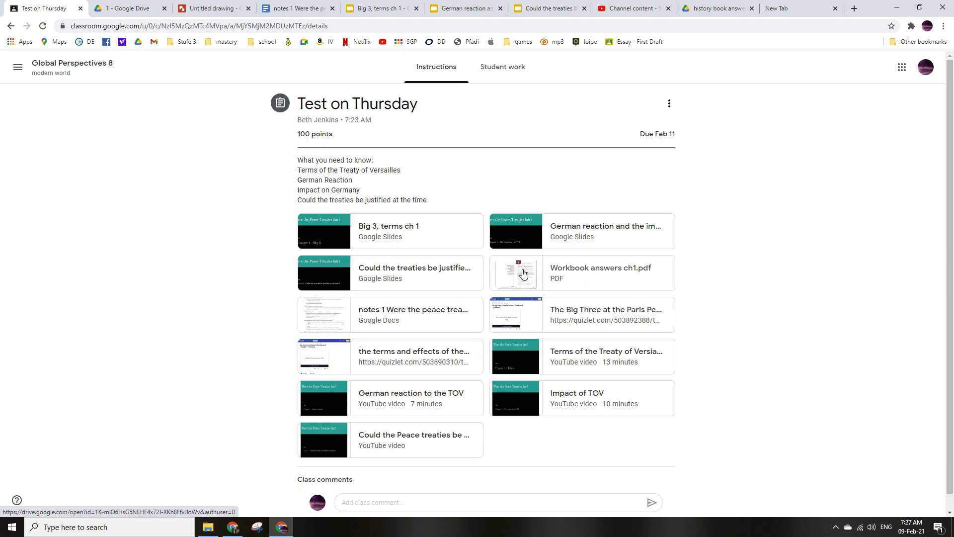
pyautogui.moveTo(523, 274)
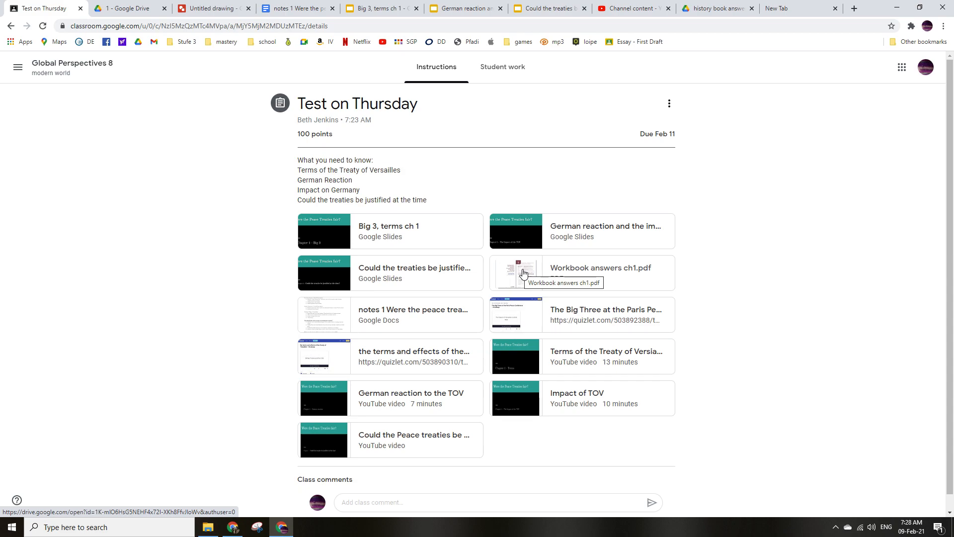
pyautogui.moveTo(424, 315)
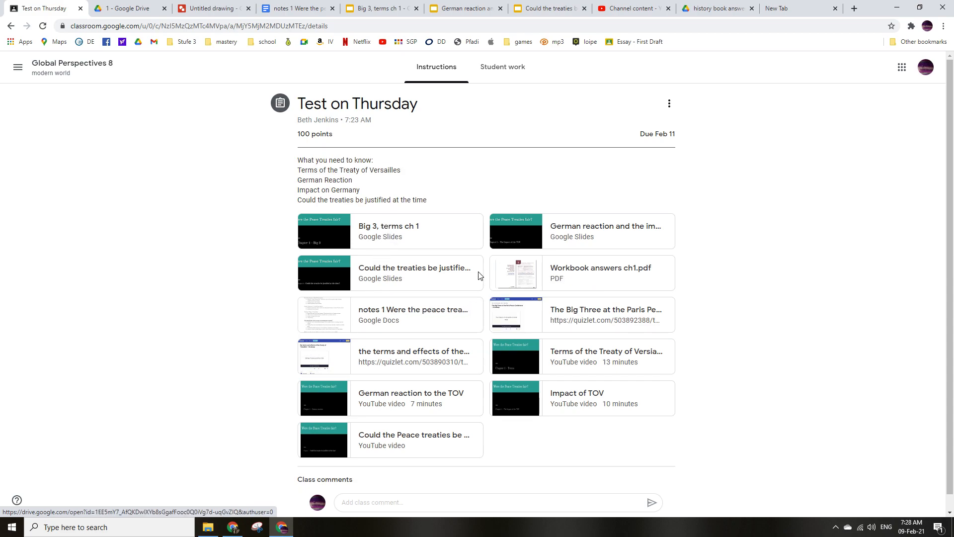
pyautogui.moveTo(422, 243)
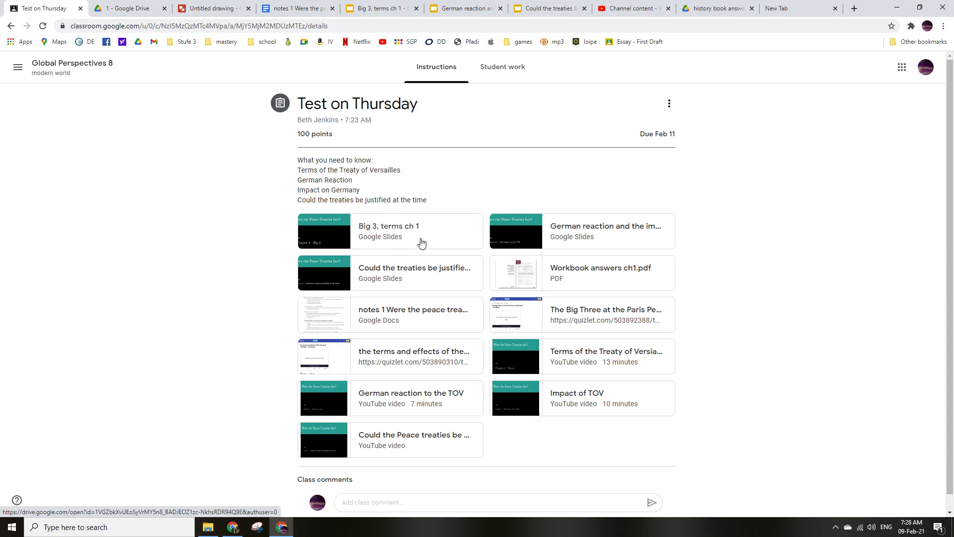
pyautogui.moveTo(309, 44)
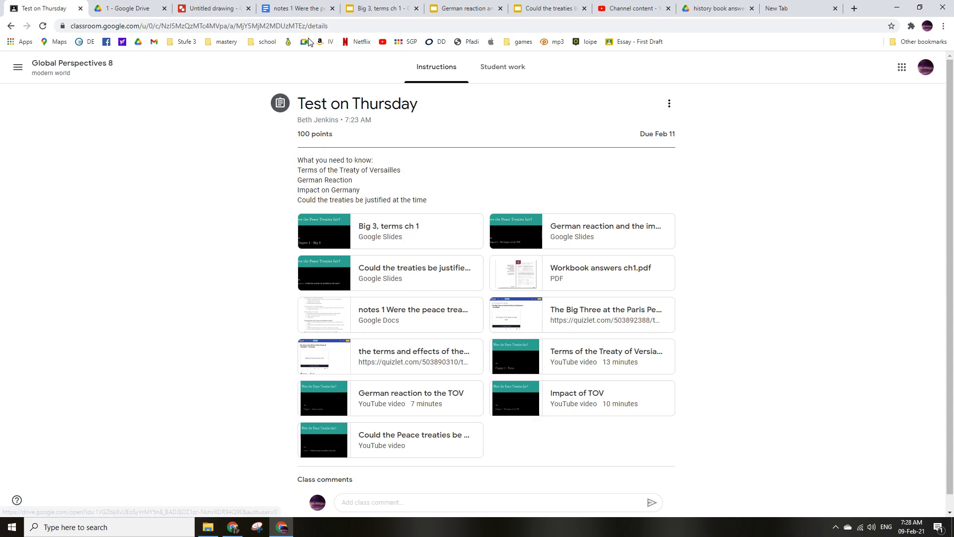
# Step: In the peace treaties notes, delete a stray letter and scroll from Hyperinflation to League of Nations
pyautogui.click(297, 9)
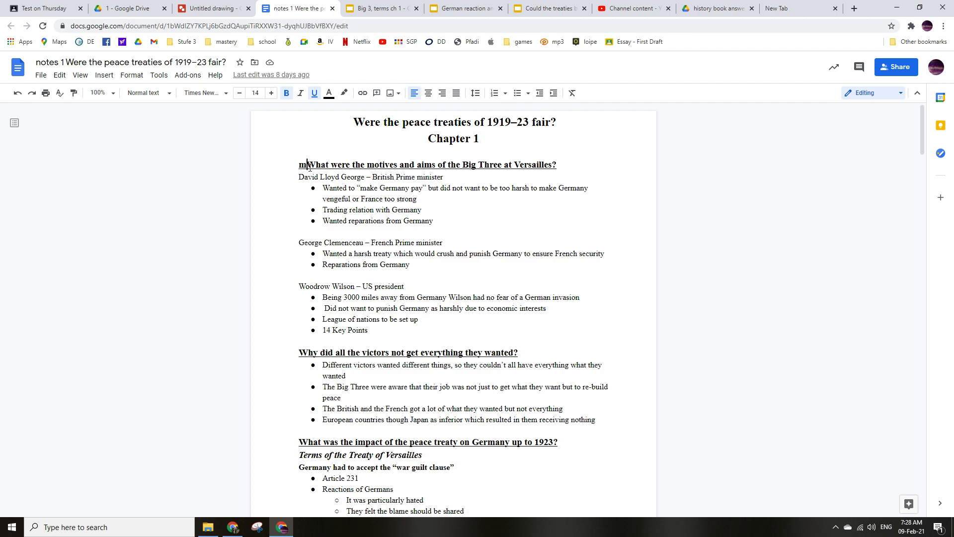
pyautogui.press('Backspace')
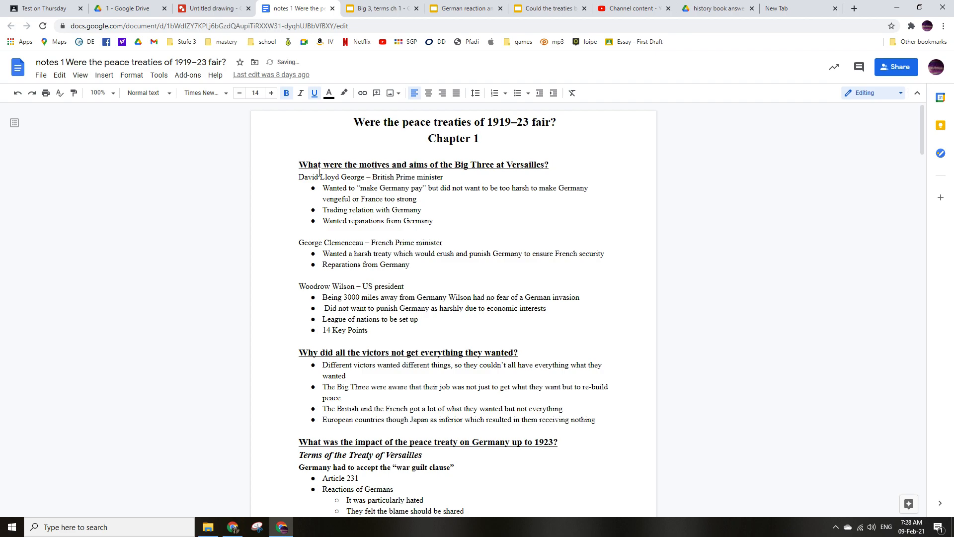
pyautogui.scroll(-3)
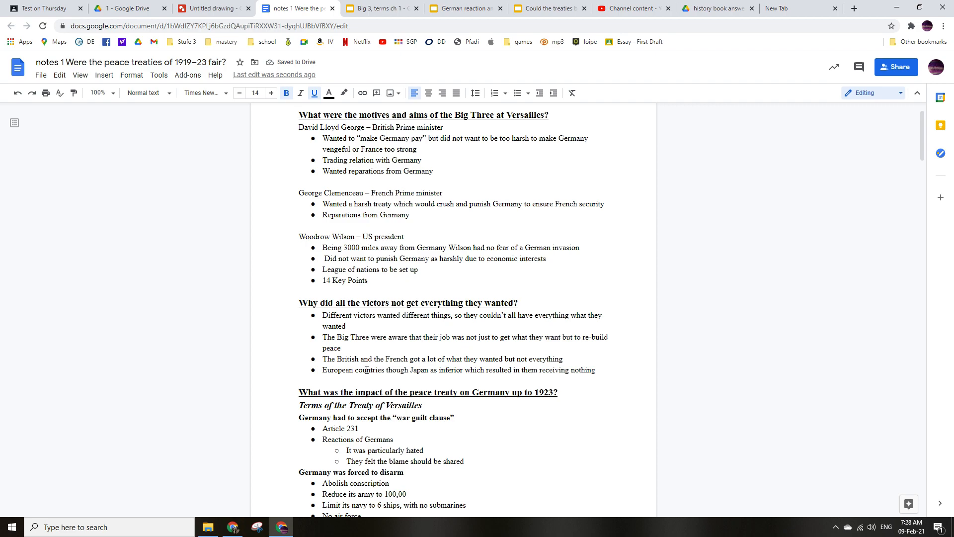
pyautogui.scroll(-3)
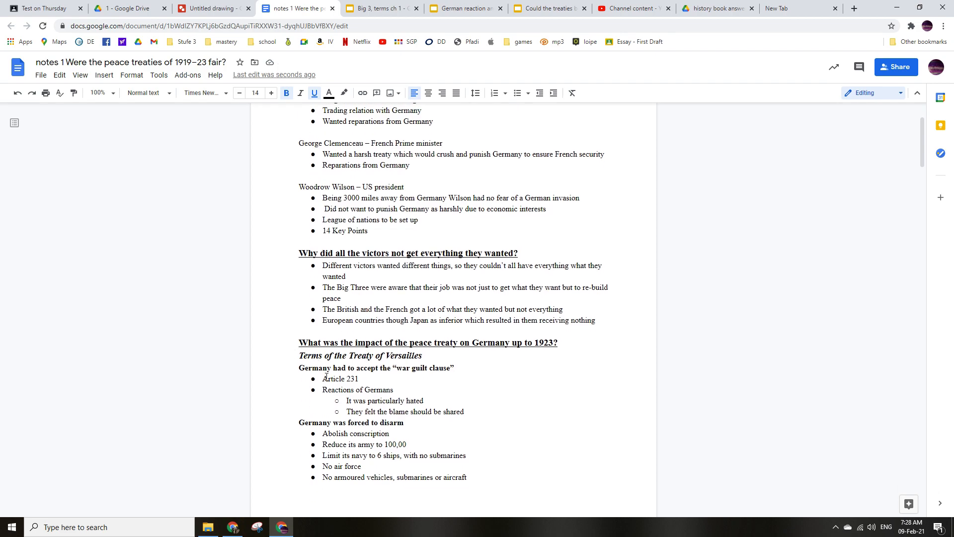
pyautogui.scroll(-3)
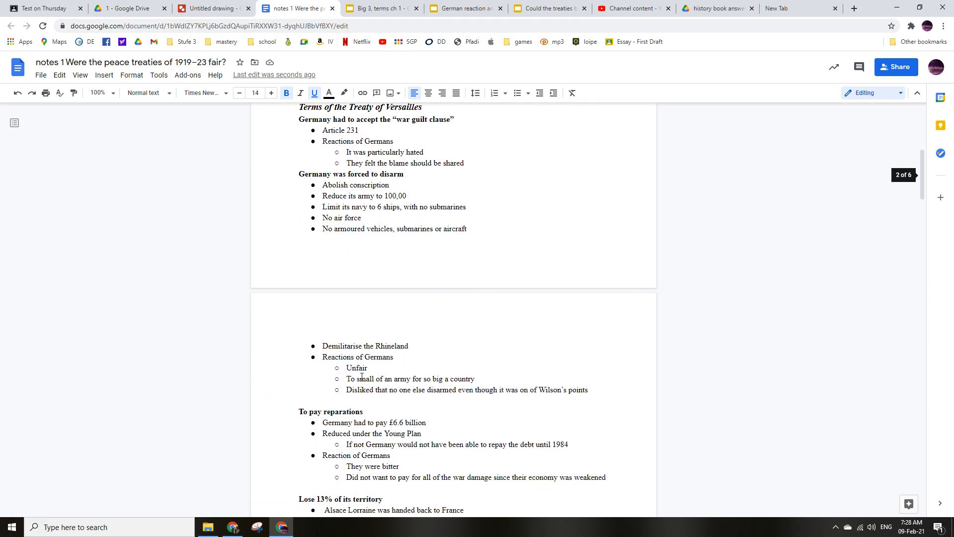
pyautogui.scroll(-3)
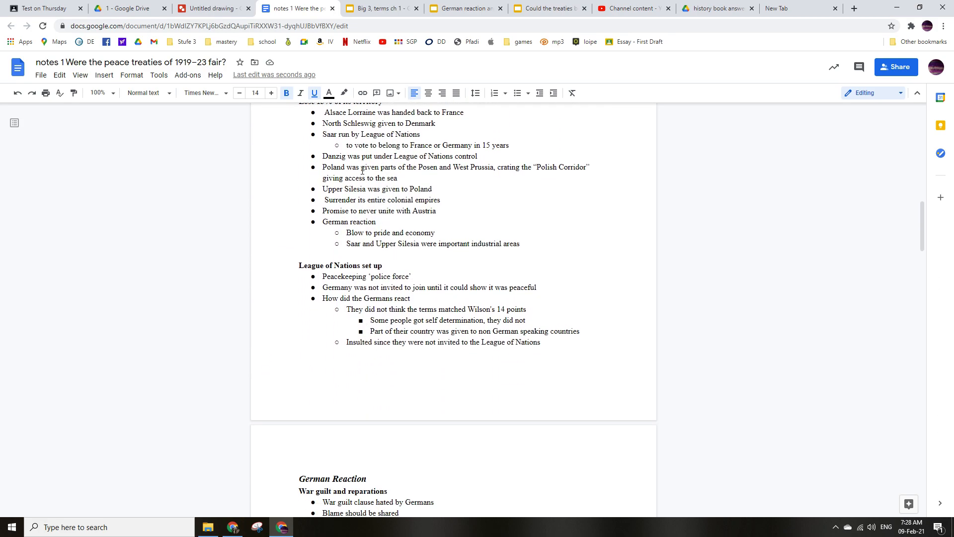
pyautogui.scroll(-3)
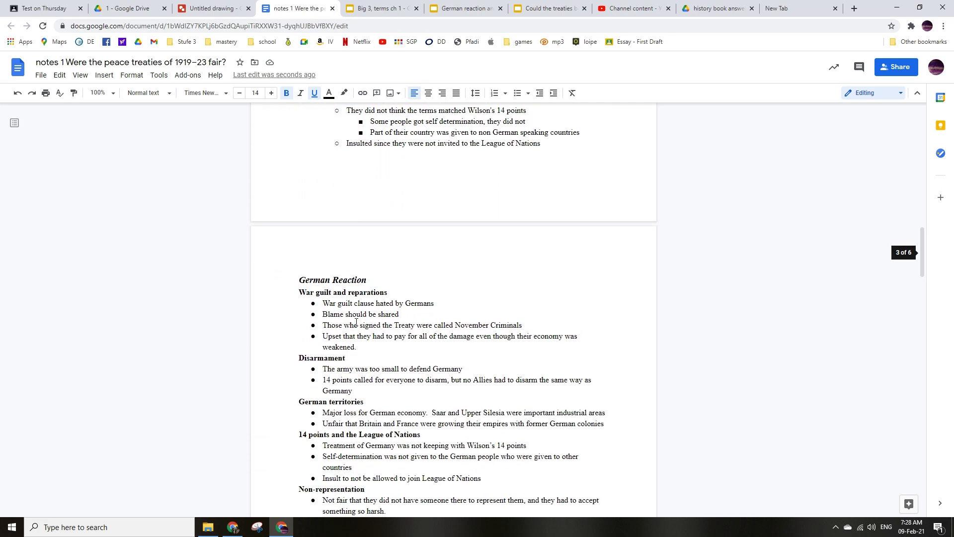
pyautogui.scroll(-3)
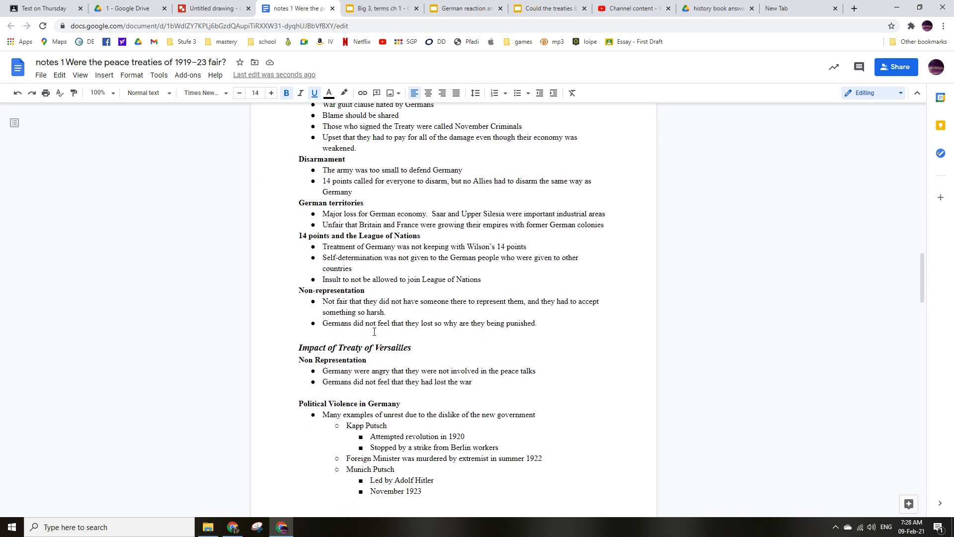
pyautogui.scroll(-3)
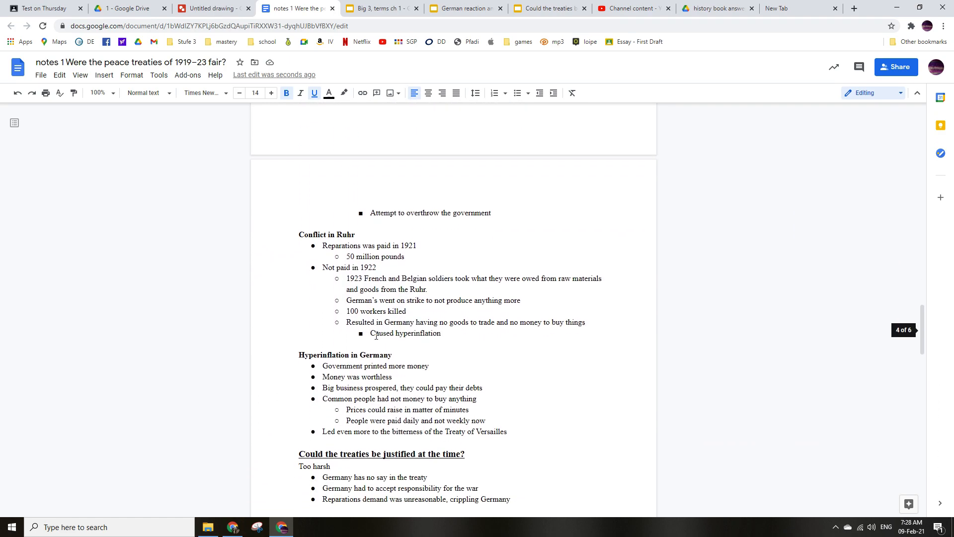
pyautogui.scroll(-3)
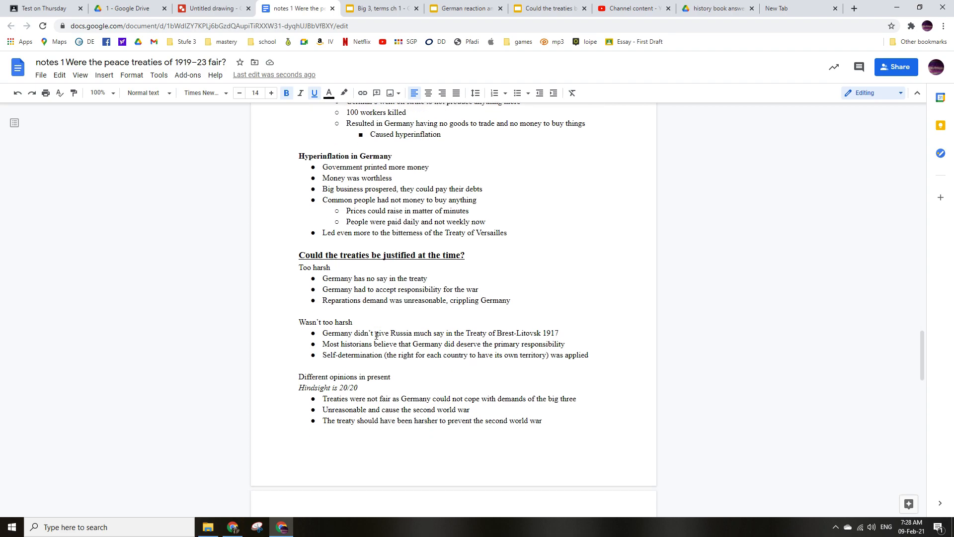
pyautogui.scroll(-3)
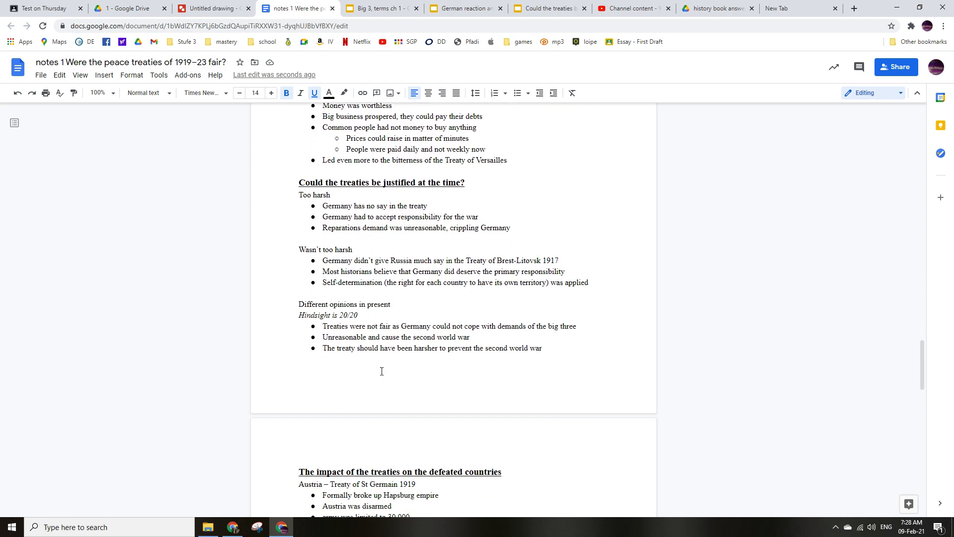
pyautogui.scroll(-3)
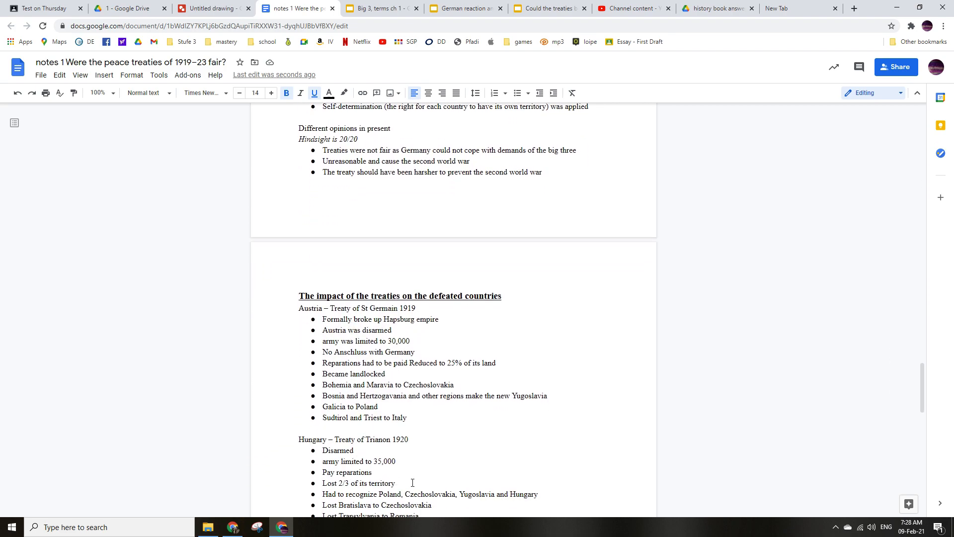
pyautogui.scroll(-3)
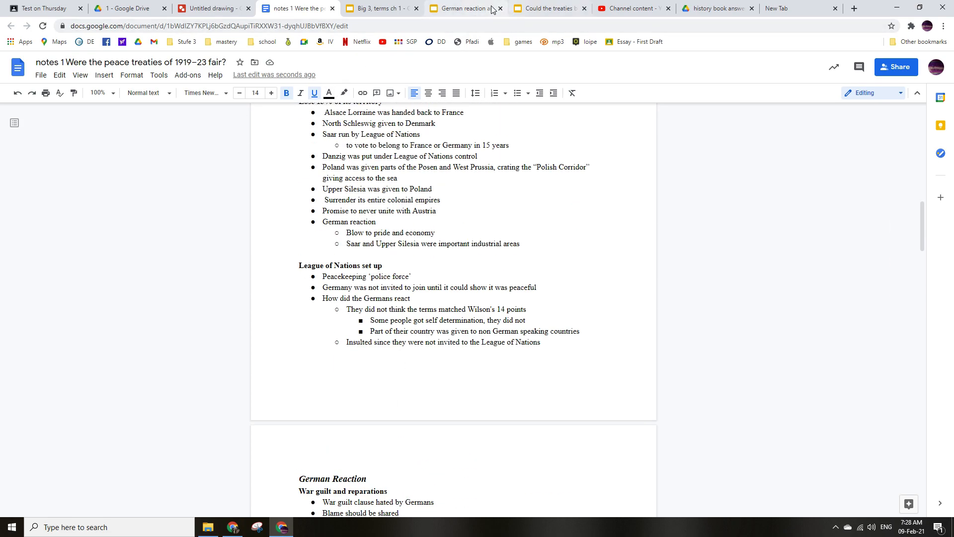
# Step: Glance at the 'Big 3, terms ch 1' slides, then bring up the IGCSE History chapter 1 Drive folder
pyautogui.click(383, 8)
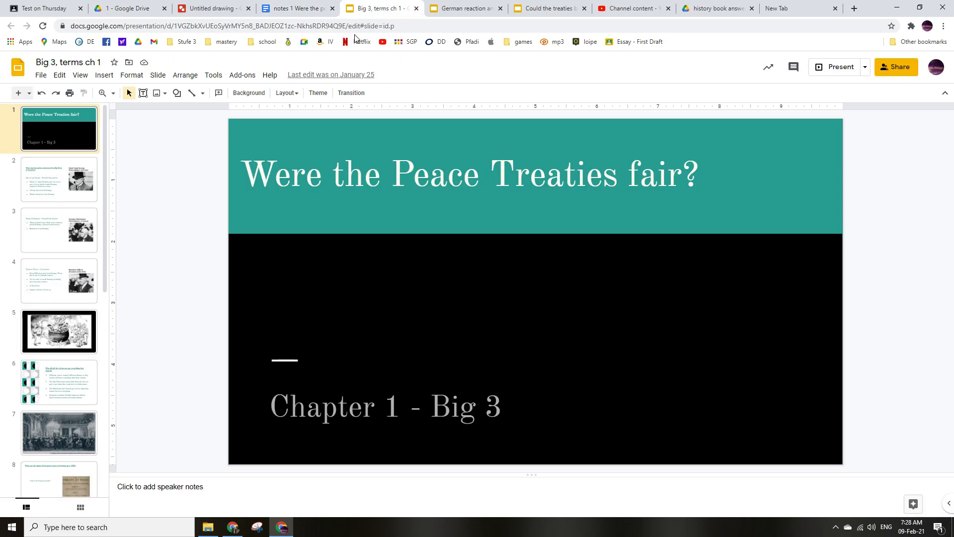
pyautogui.moveTo(127, 112)
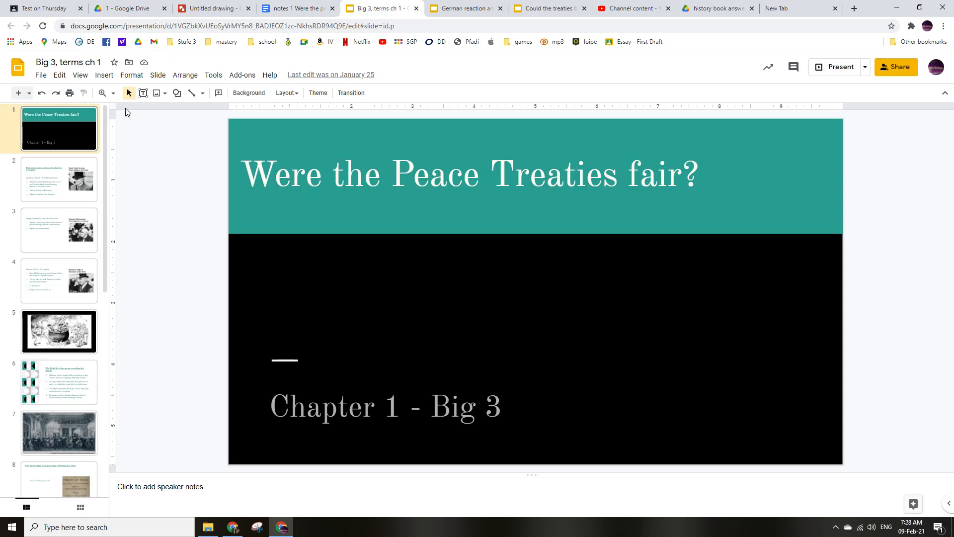
pyautogui.click(293, 8)
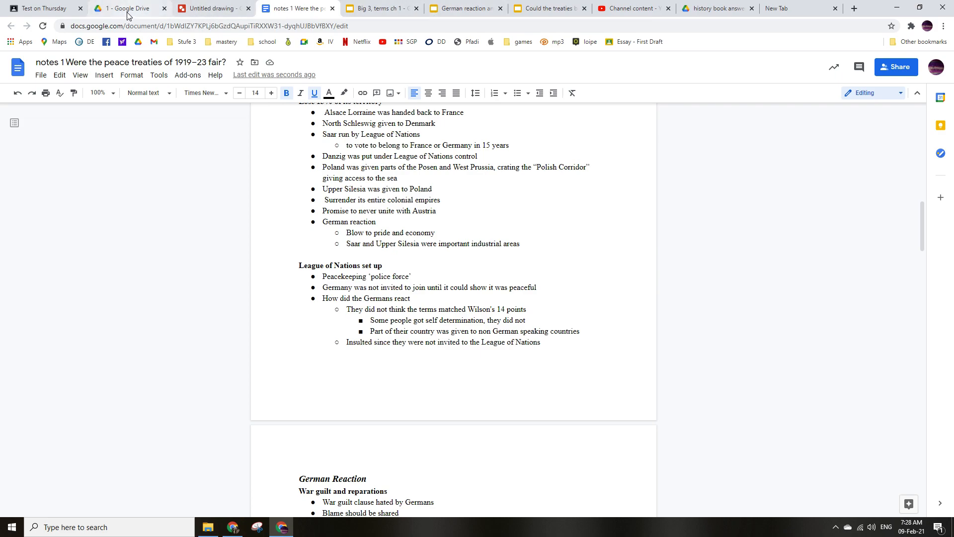
pyautogui.click(115, 9)
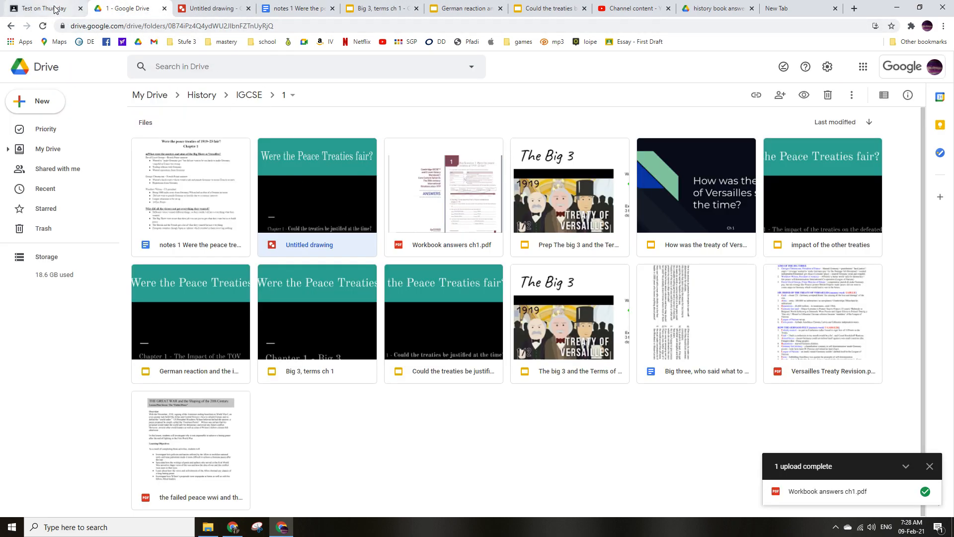
# Step: Return to the Test on Thursday assignment page with its attached revision materials
pyautogui.click(37, 9)
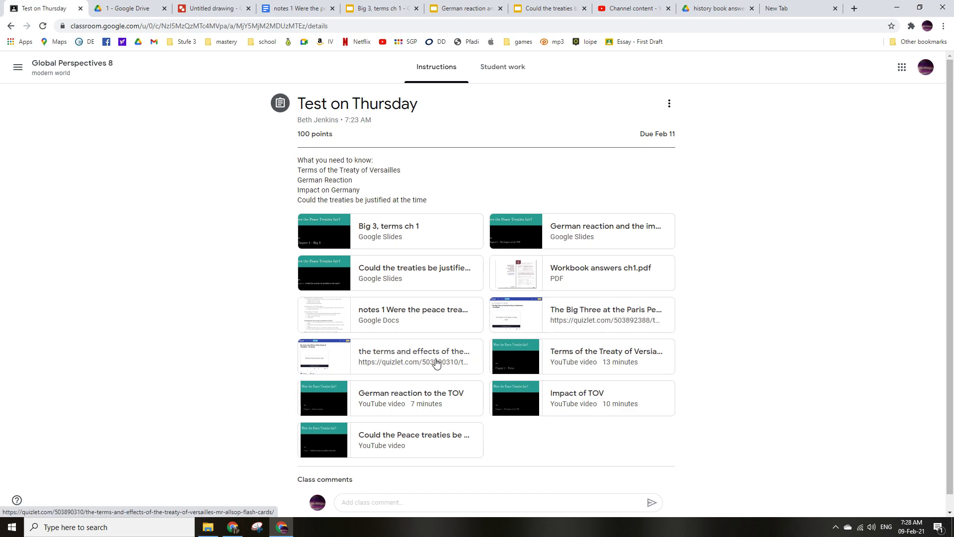
pyautogui.moveTo(510, 316)
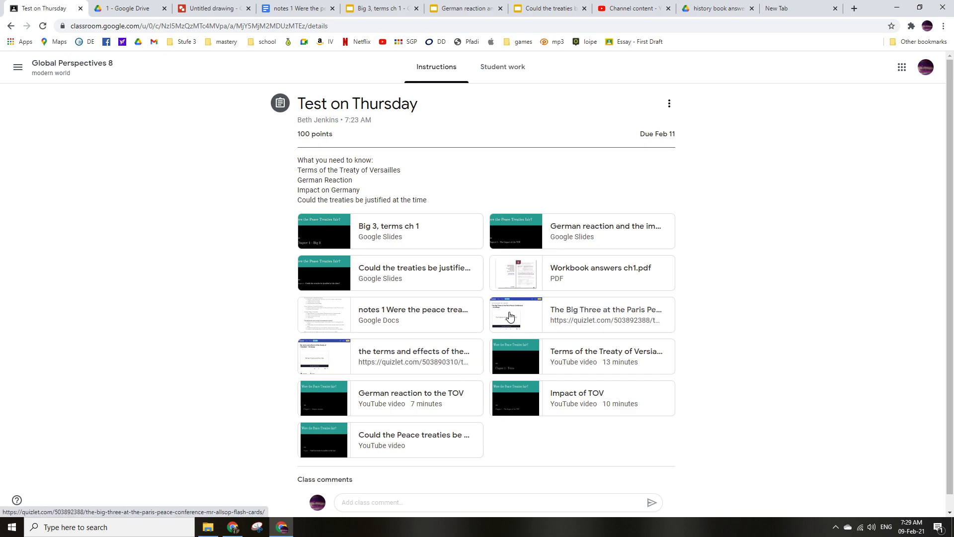
pyautogui.moveTo(510, 316)
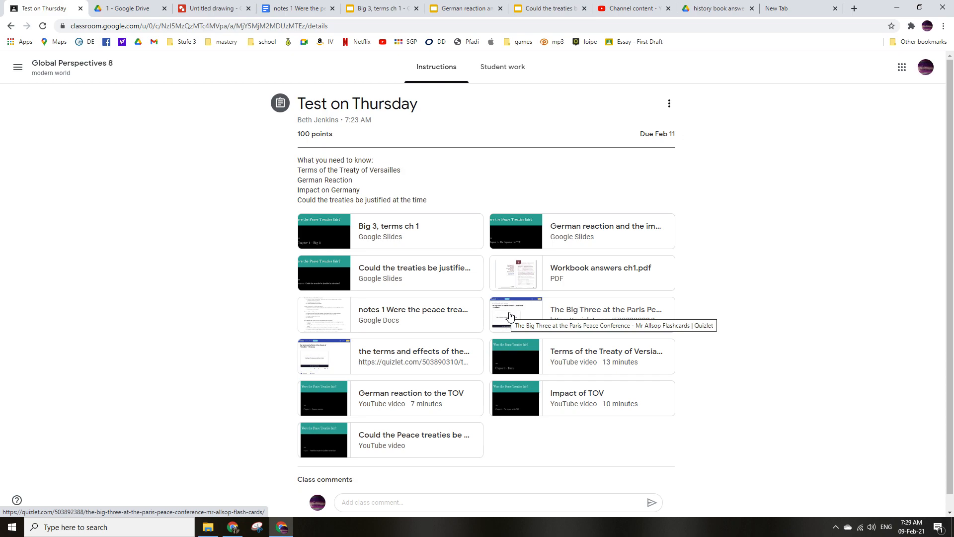
pyautogui.moveTo(408, 366)
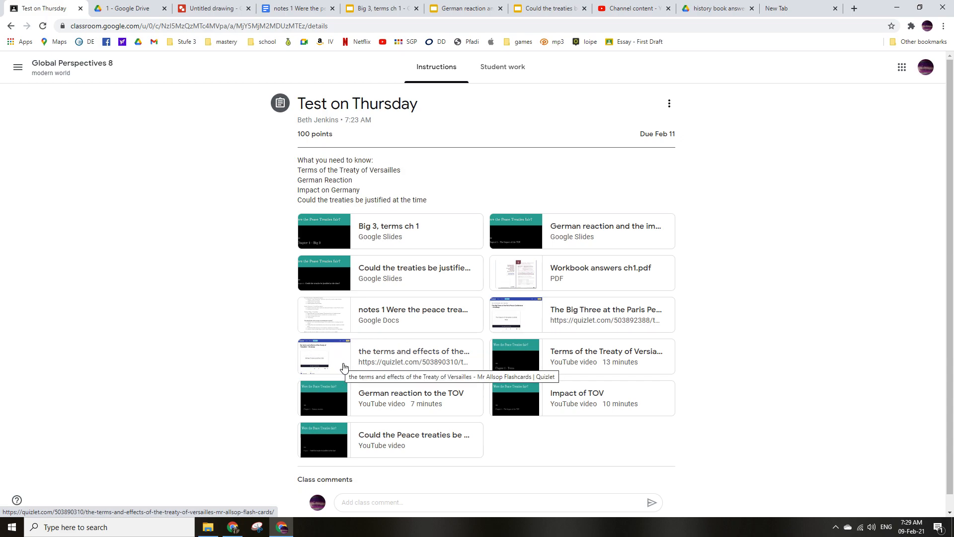
pyautogui.moveTo(595, 314)
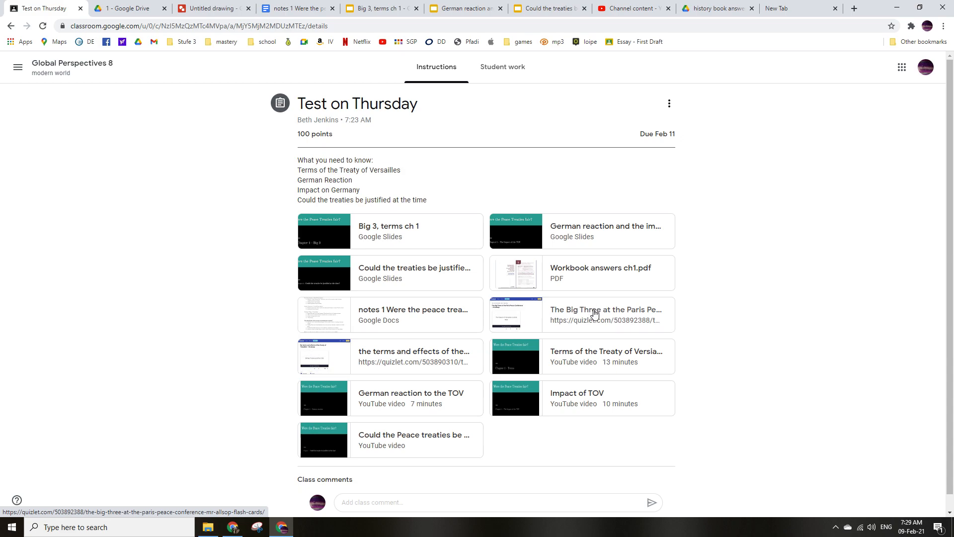
pyautogui.moveTo(594, 314)
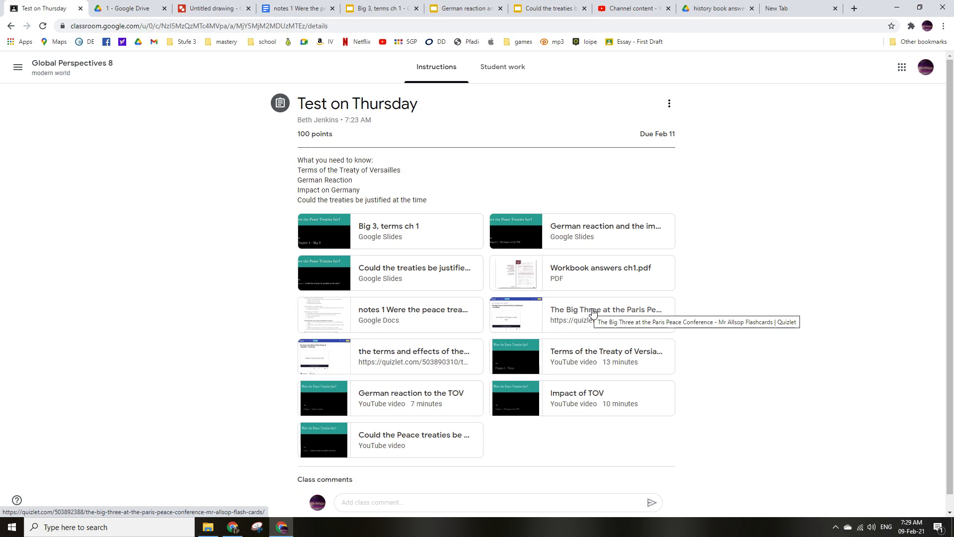
pyautogui.moveTo(432, 364)
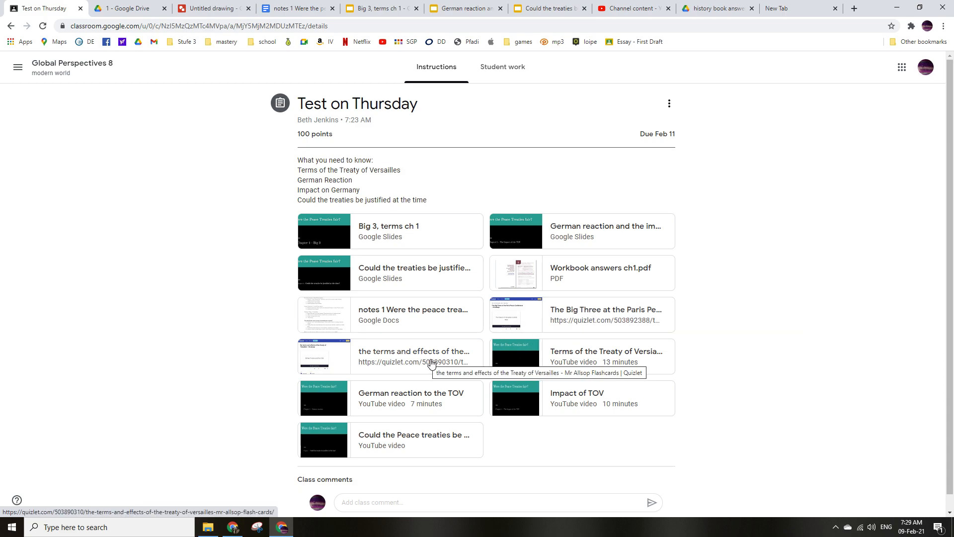
pyautogui.moveTo(531, 317)
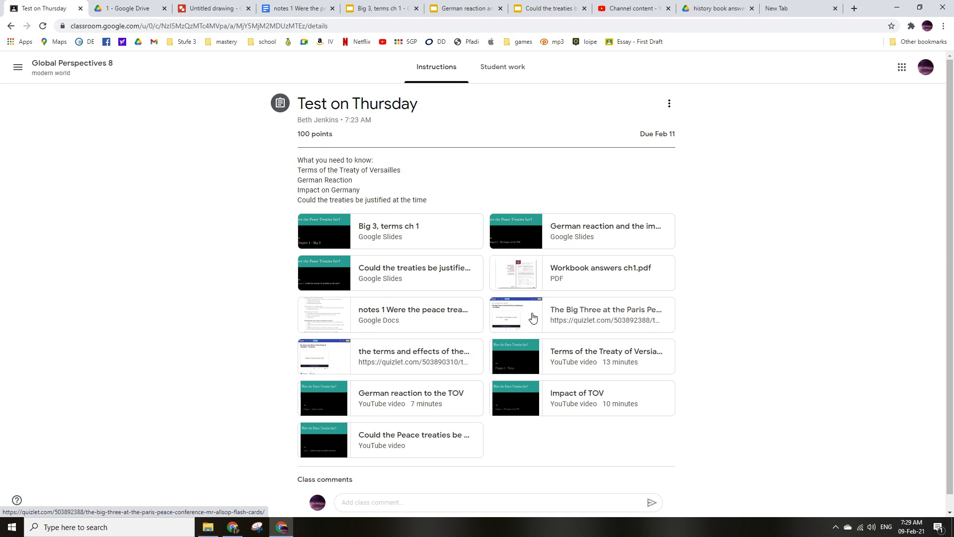
pyautogui.moveTo(532, 317)
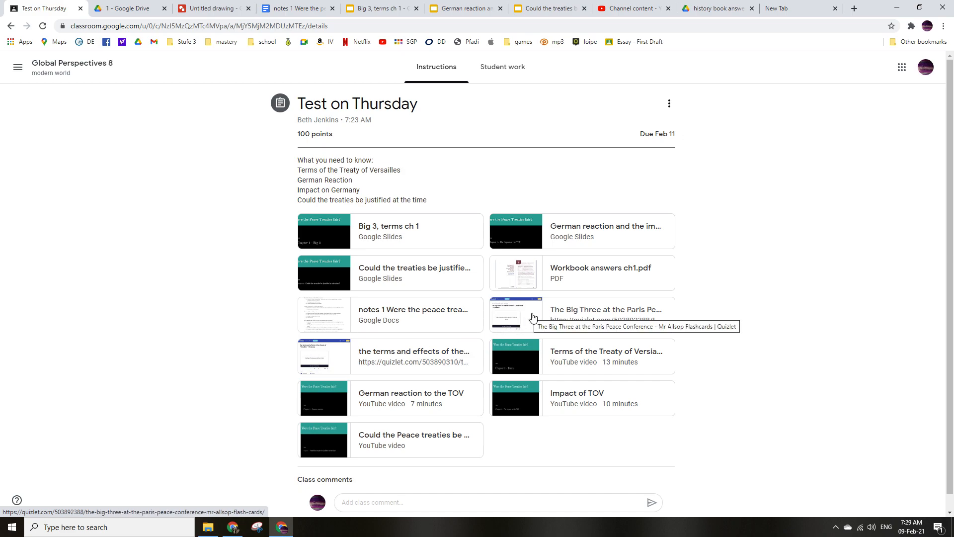
pyautogui.moveTo(523, 376)
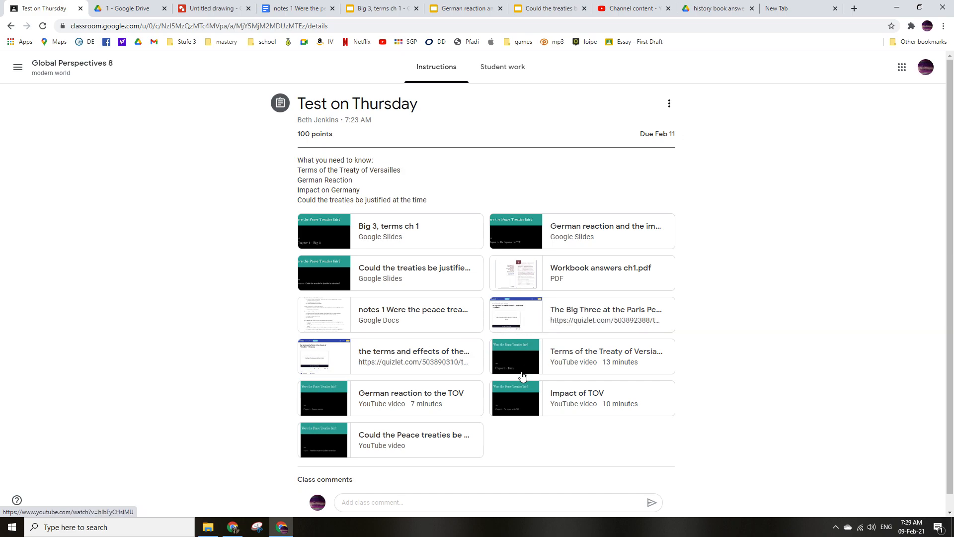
pyautogui.moveTo(538, 325)
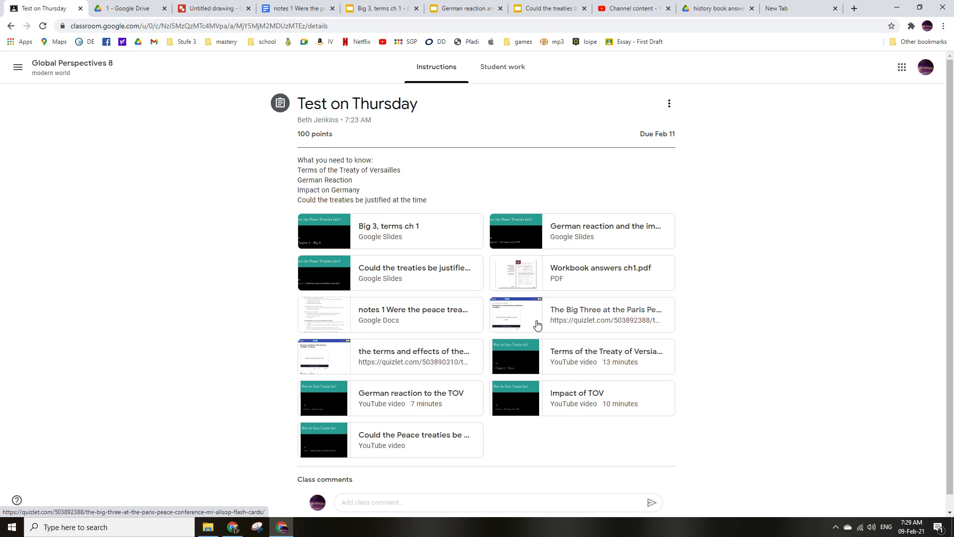
pyautogui.moveTo(409, 358)
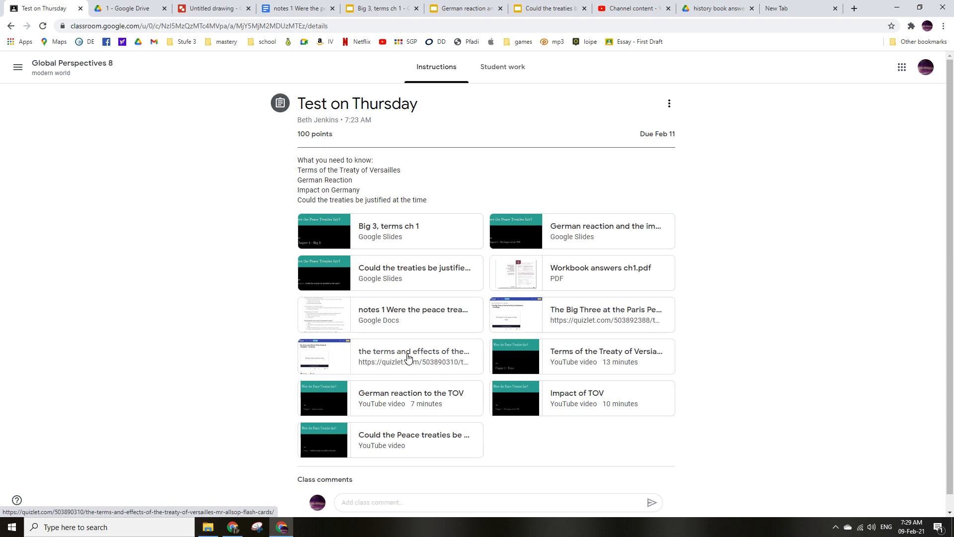
pyautogui.moveTo(408, 357)
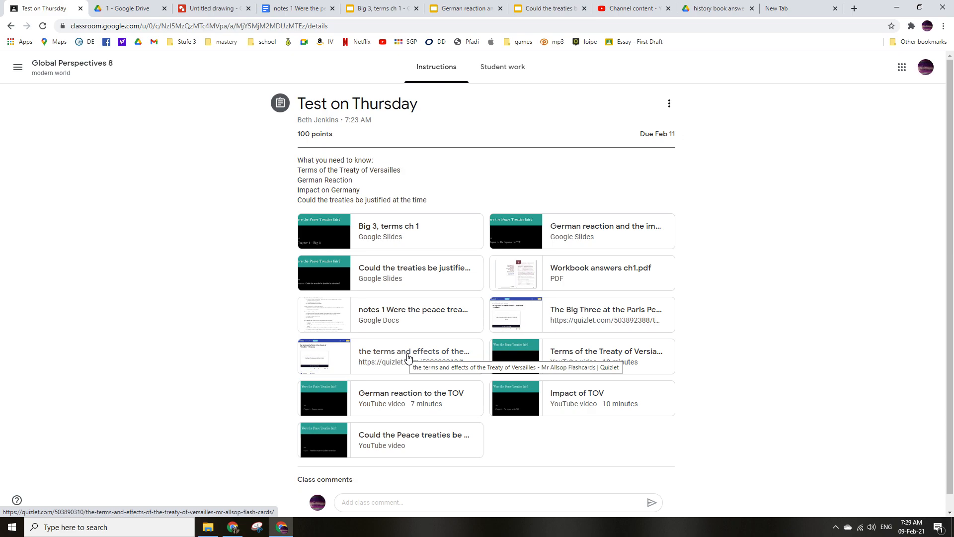
pyautogui.moveTo(706, 284)
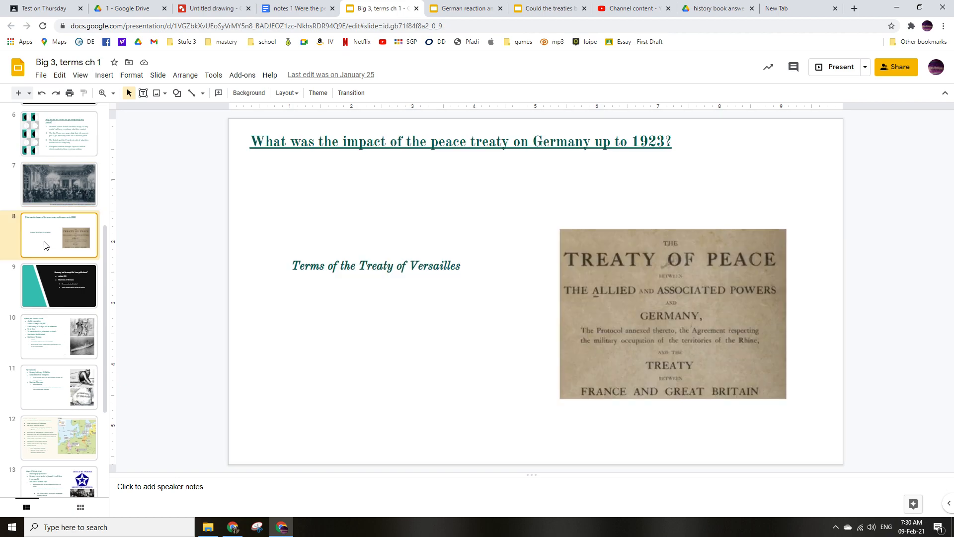
# Step: View the disarmament, reparations, League of Nations and war guilt slides in Big 3 terms
pyautogui.click(59, 286)
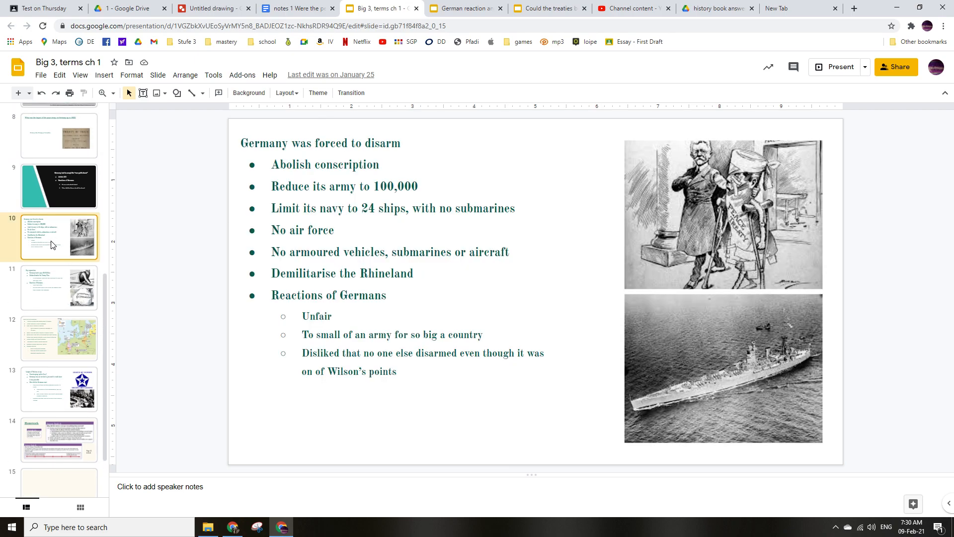
pyautogui.click(45, 289)
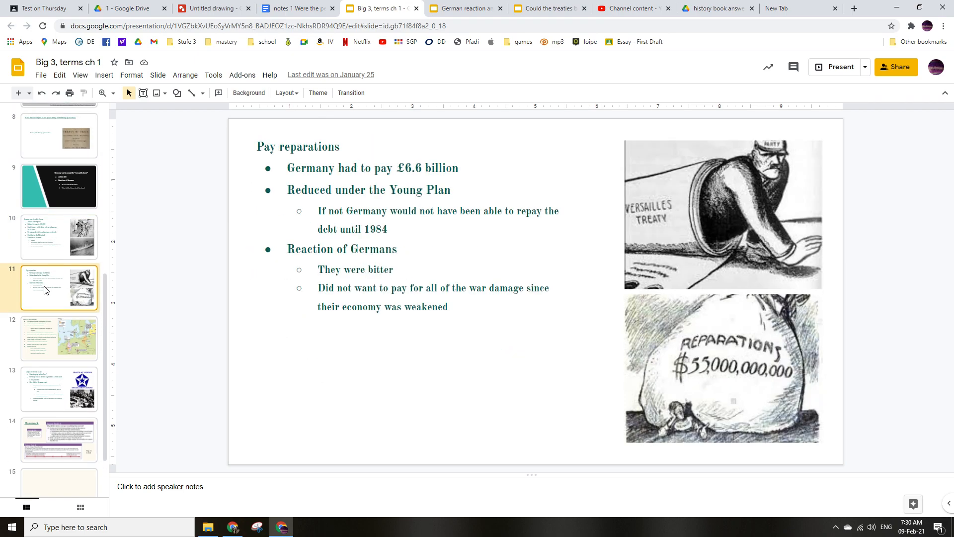
pyautogui.moveTo(50, 335)
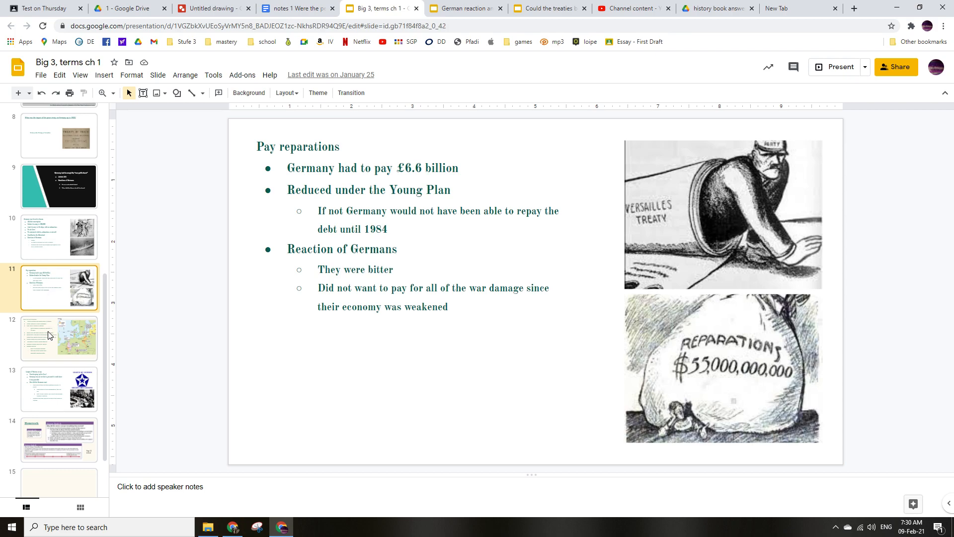
pyautogui.click(59, 338)
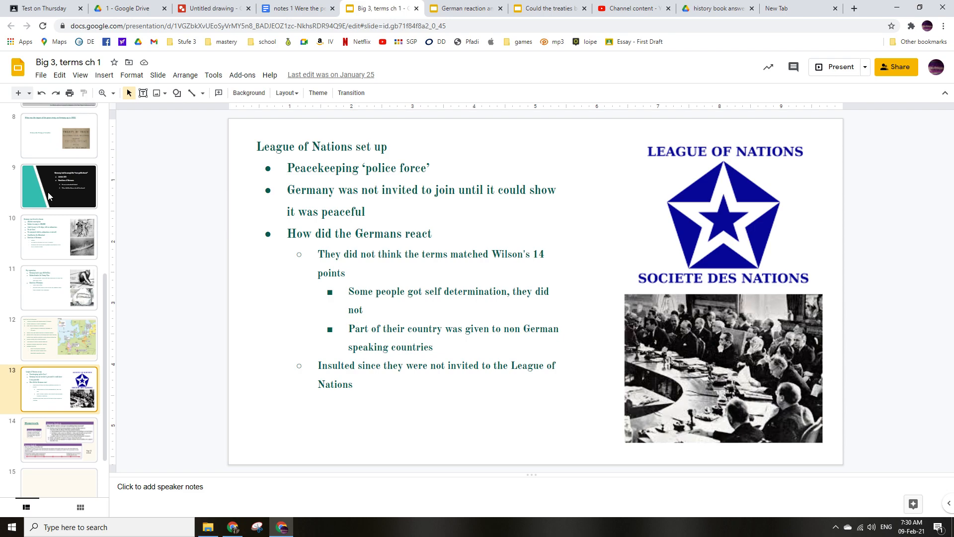
pyautogui.click(59, 186)
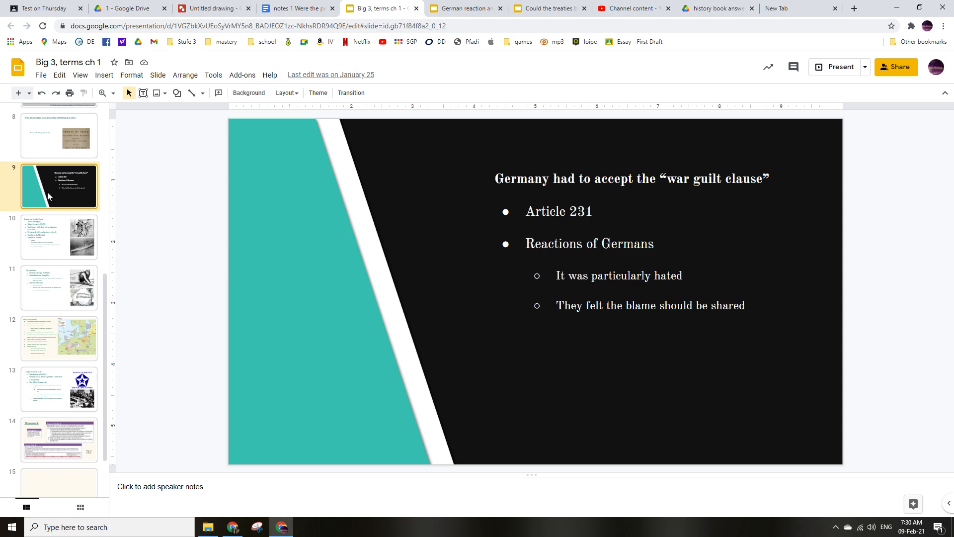
# Step: Revisit the disarmament, reparations and League slides, then switch to the German reaction deck
pyautogui.click(59, 237)
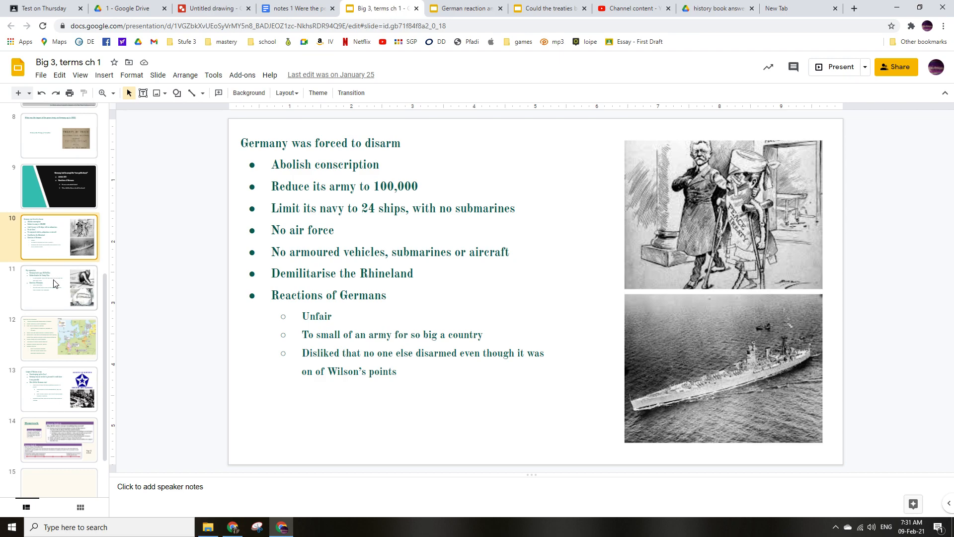
pyautogui.click(56, 285)
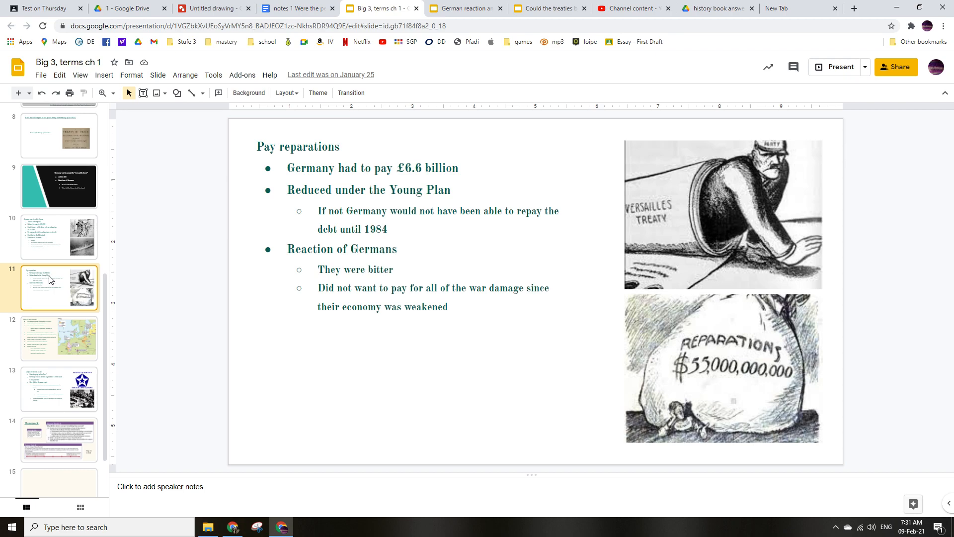
pyautogui.click(55, 344)
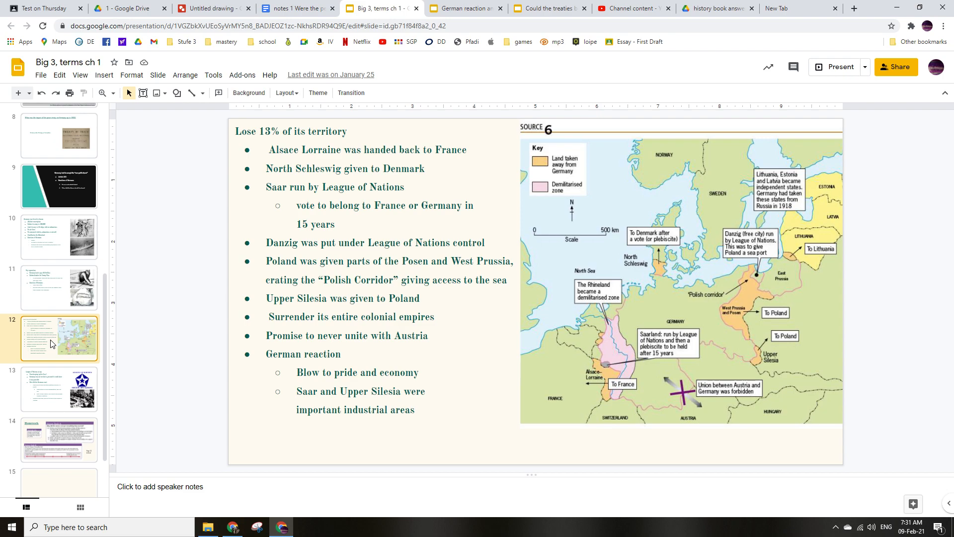
pyautogui.click(50, 390)
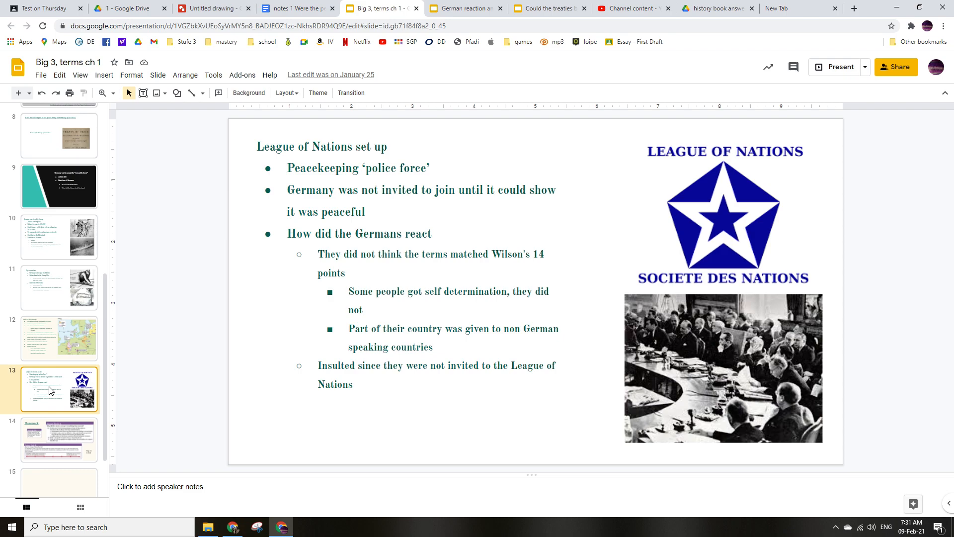
pyautogui.moveTo(60, 328)
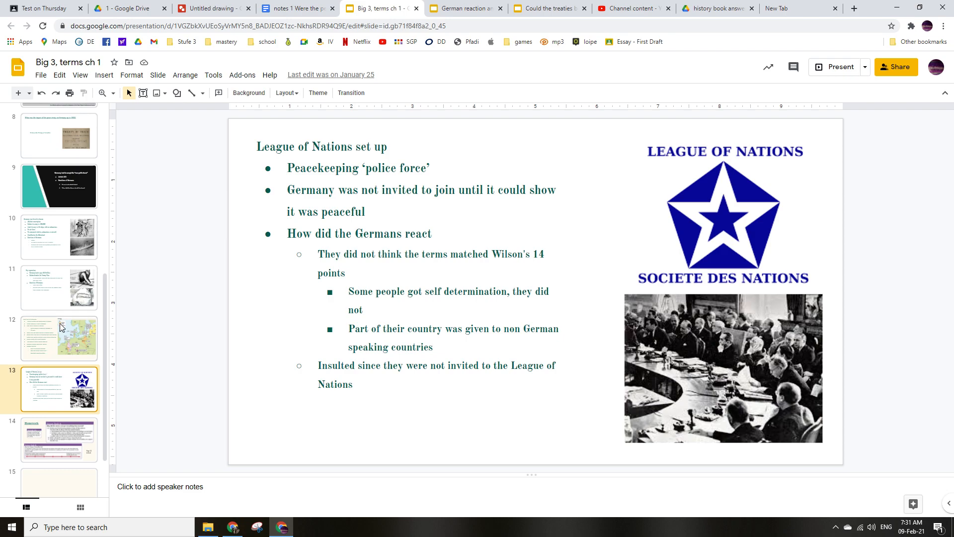
pyautogui.click(472, 9)
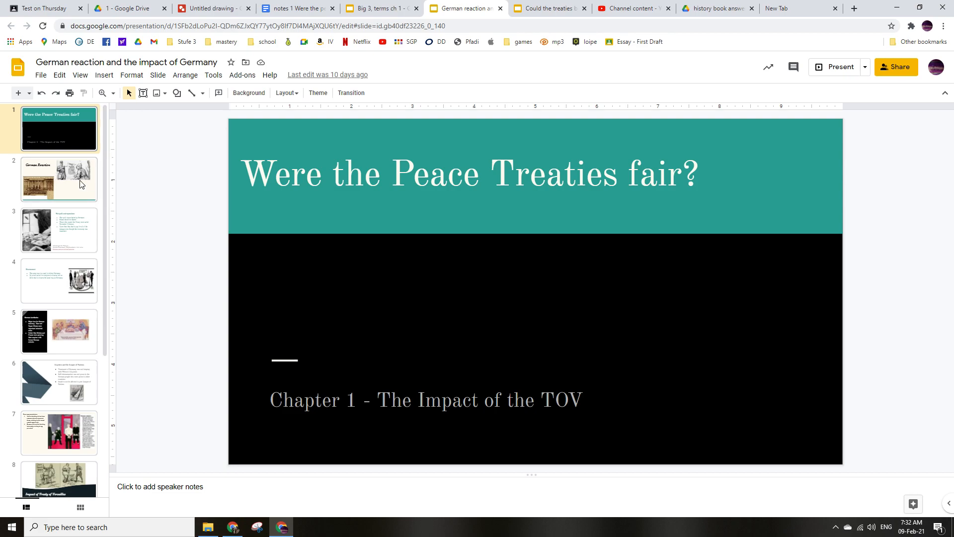
# Step: View the German Reaction, Disarmament, Non-representation and Conflict in Ruhr slides
pyautogui.click(81, 184)
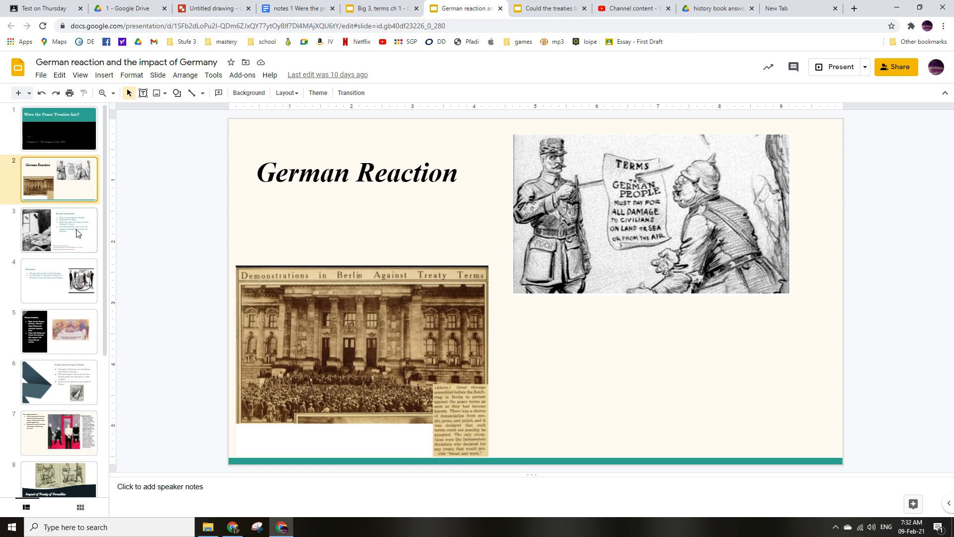
pyautogui.click(58, 281)
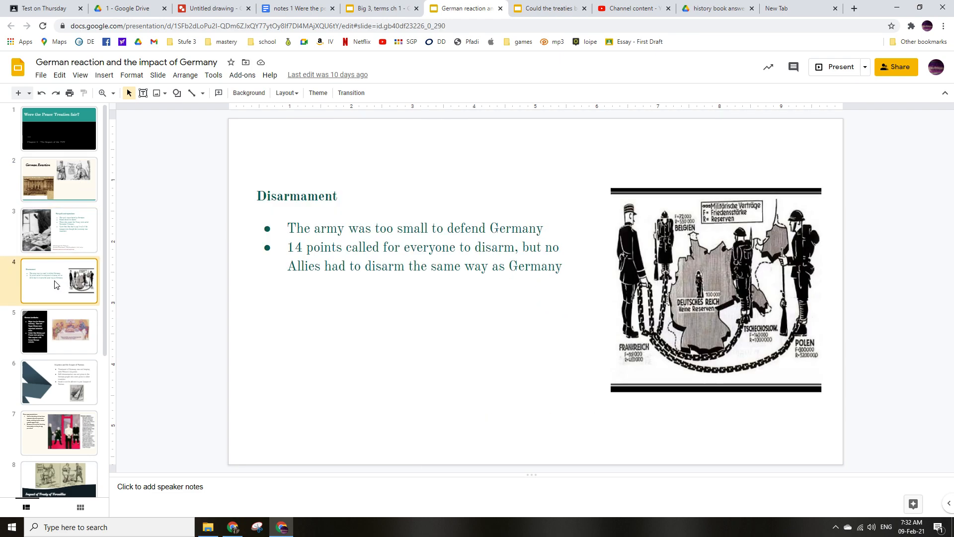
pyautogui.click(58, 382)
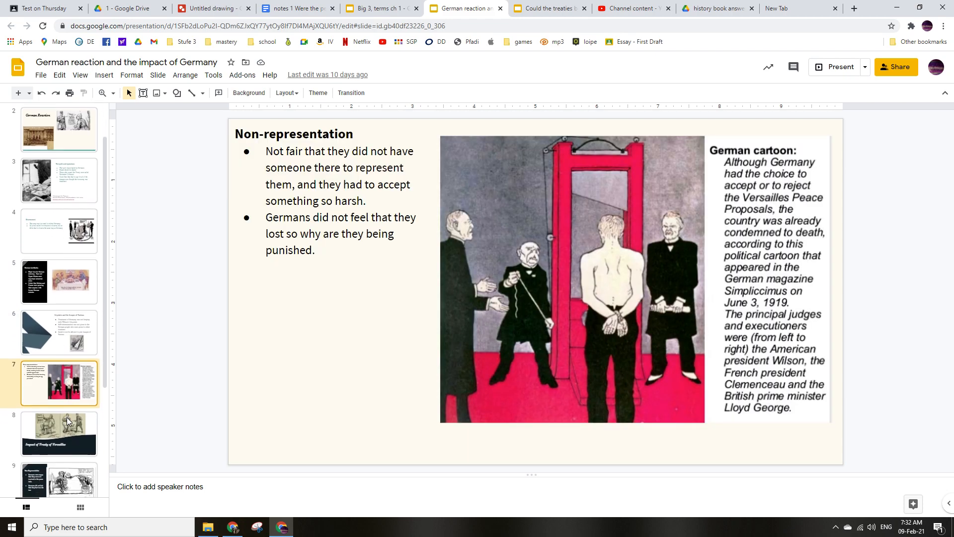
pyautogui.moveTo(60, 180)
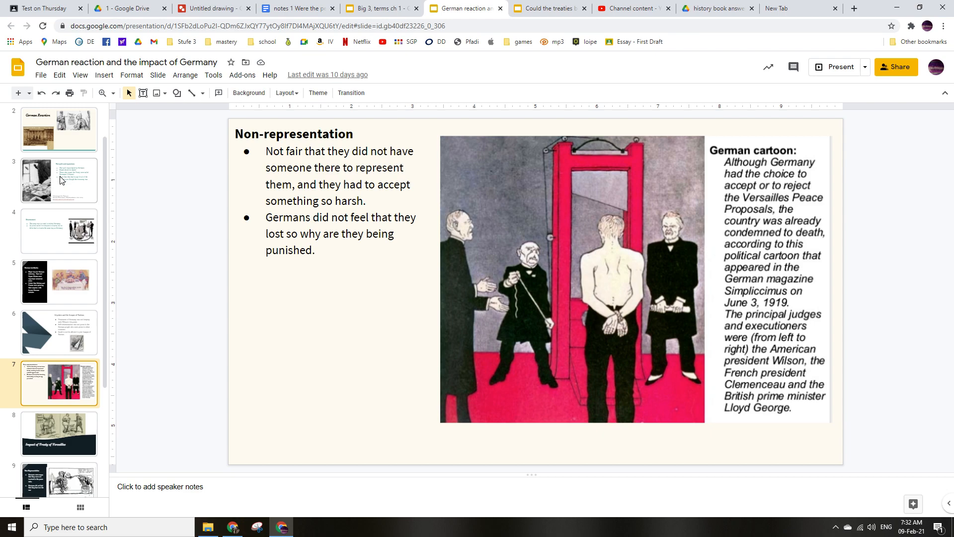
pyautogui.scroll(-3)
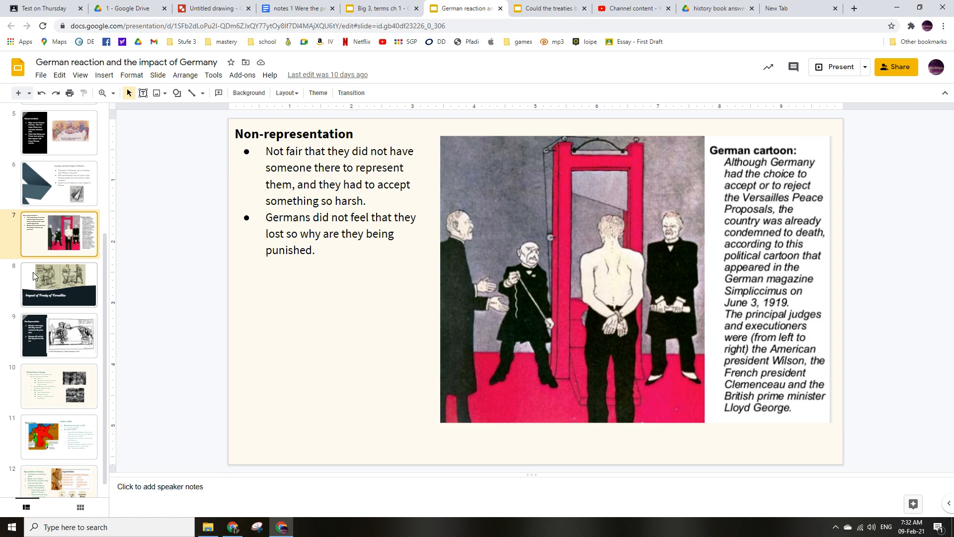
pyautogui.click(59, 284)
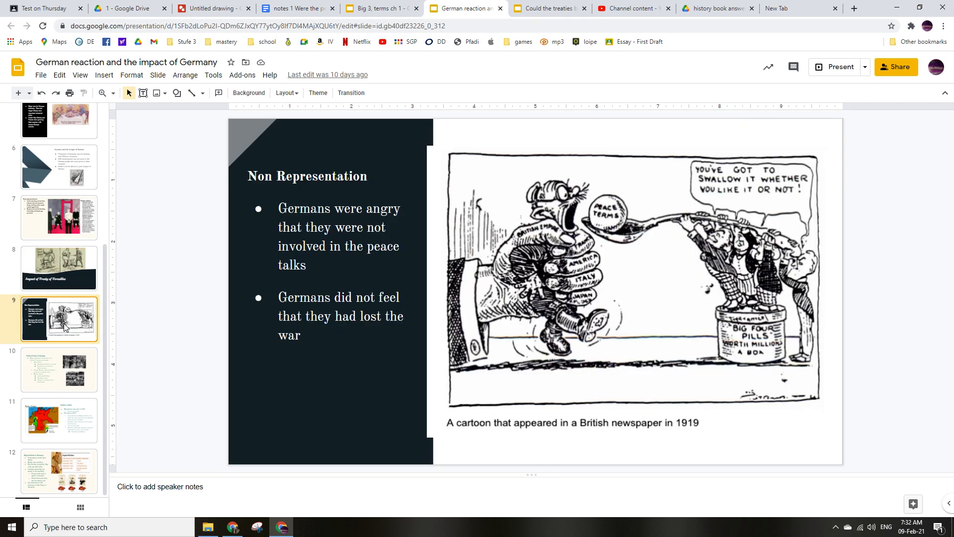
pyautogui.click(59, 420)
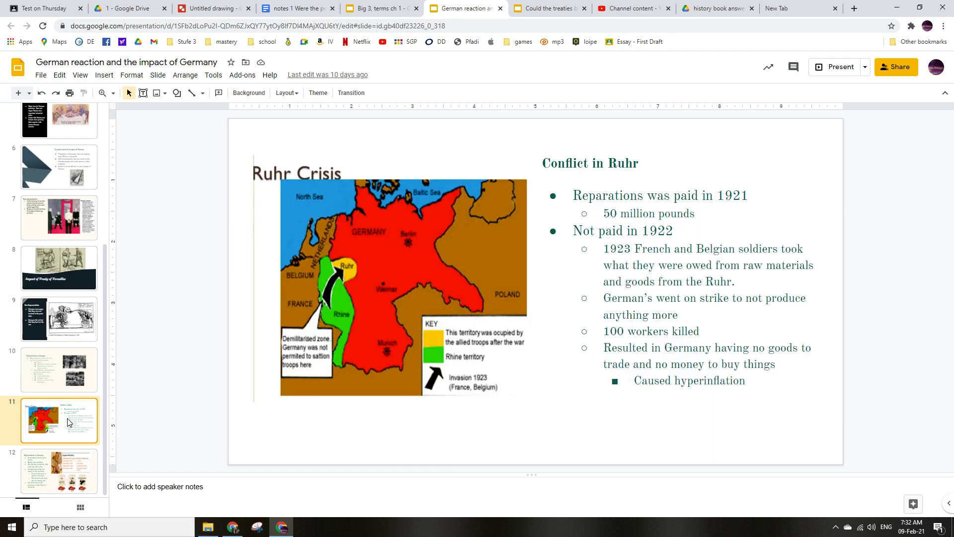
# Step: View the Hyperinflation, Political Violence and Impact of Treaty of Versailles slides
pyautogui.click(59, 473)
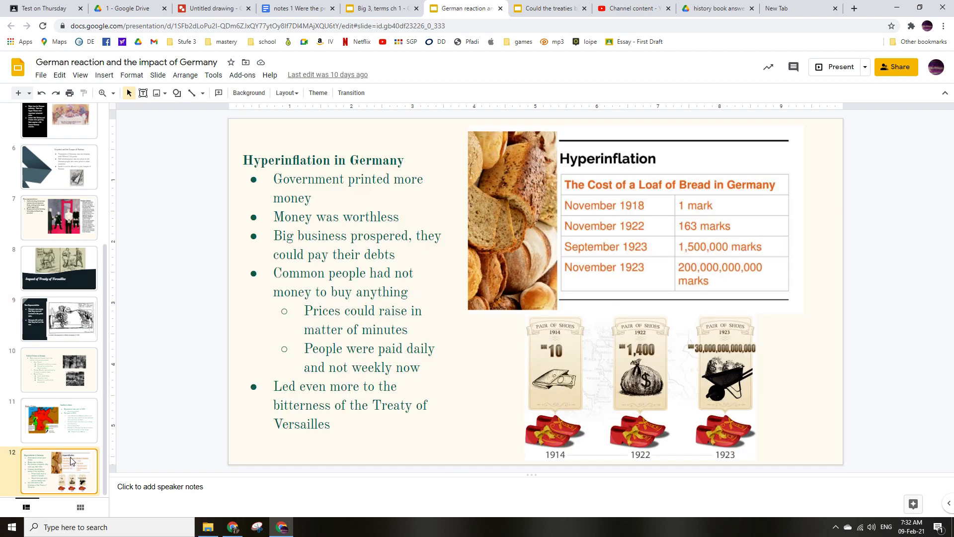
pyautogui.click(59, 369)
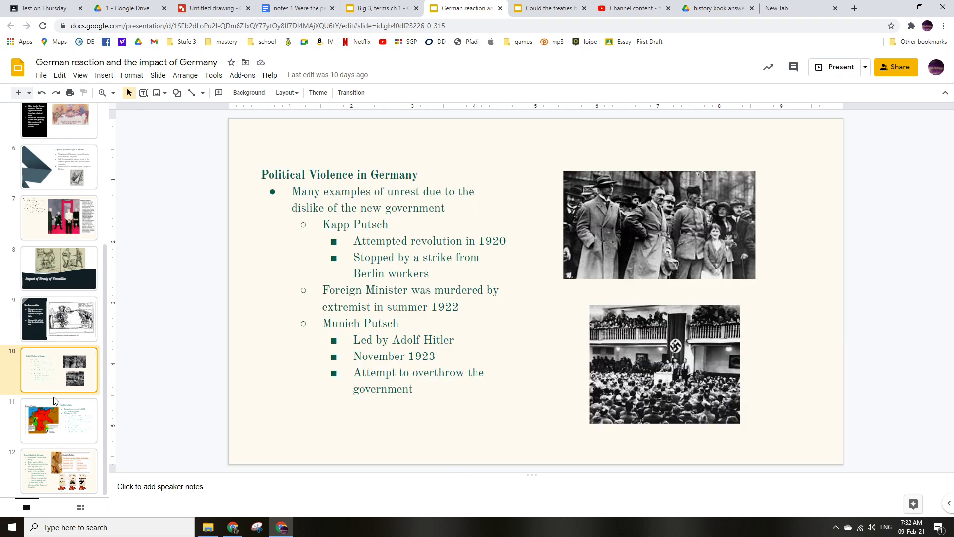
pyautogui.click(59, 471)
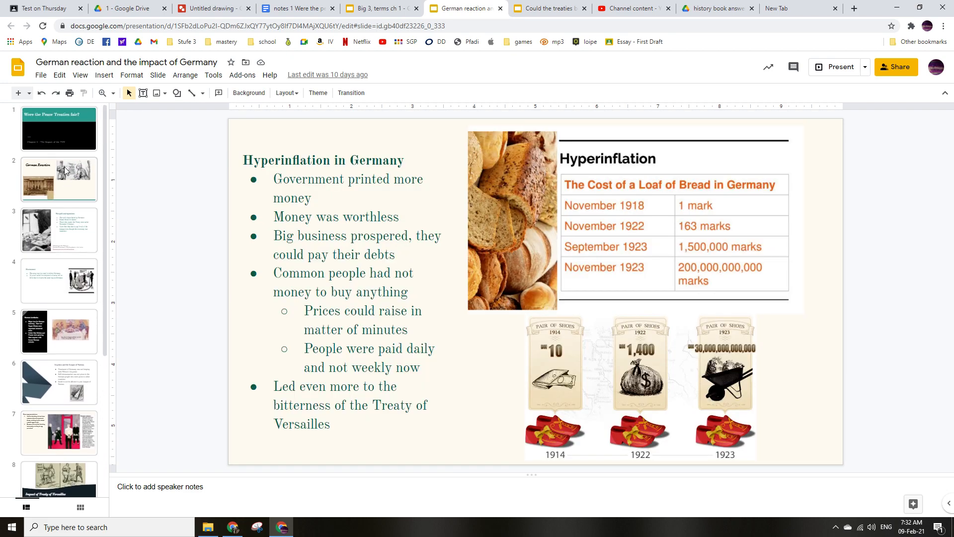
pyautogui.click(59, 179)
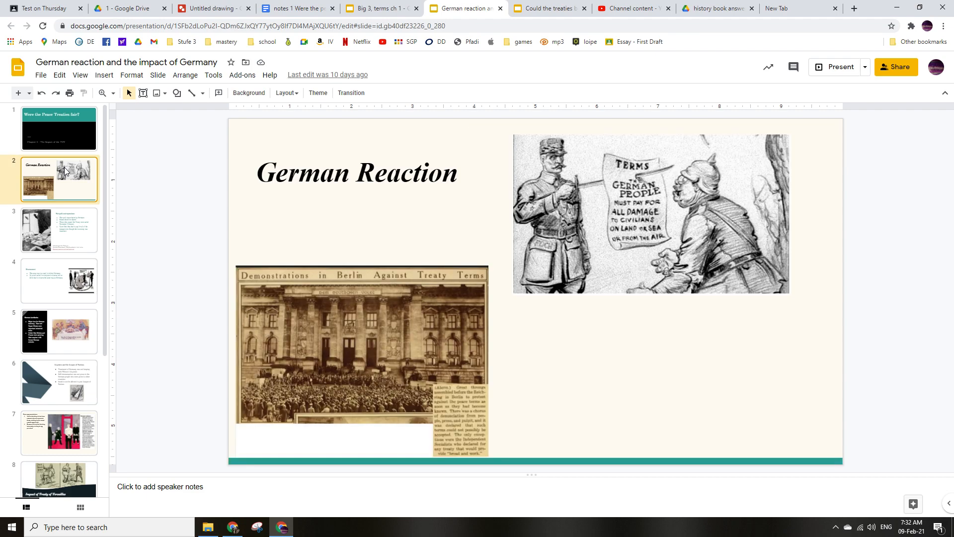
pyautogui.scroll(-3)
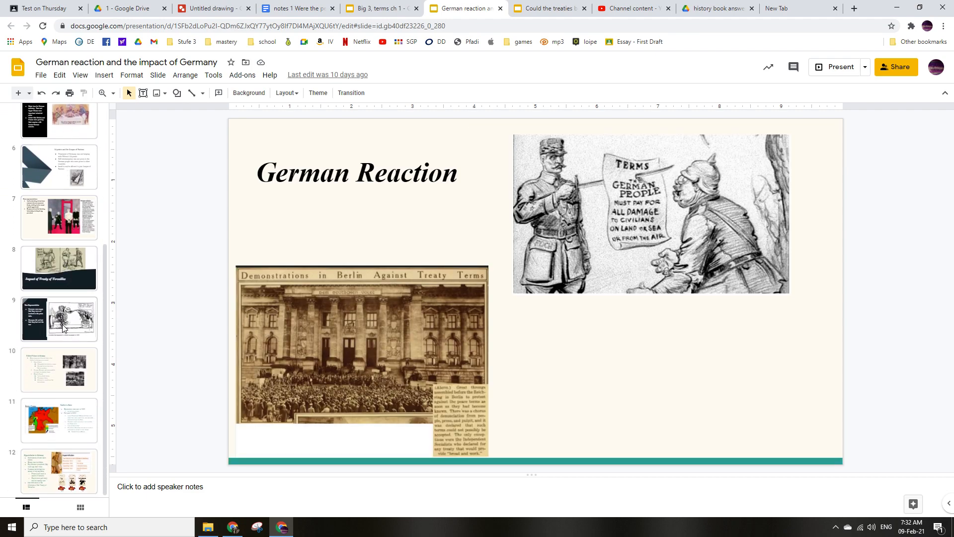
pyautogui.click(59, 267)
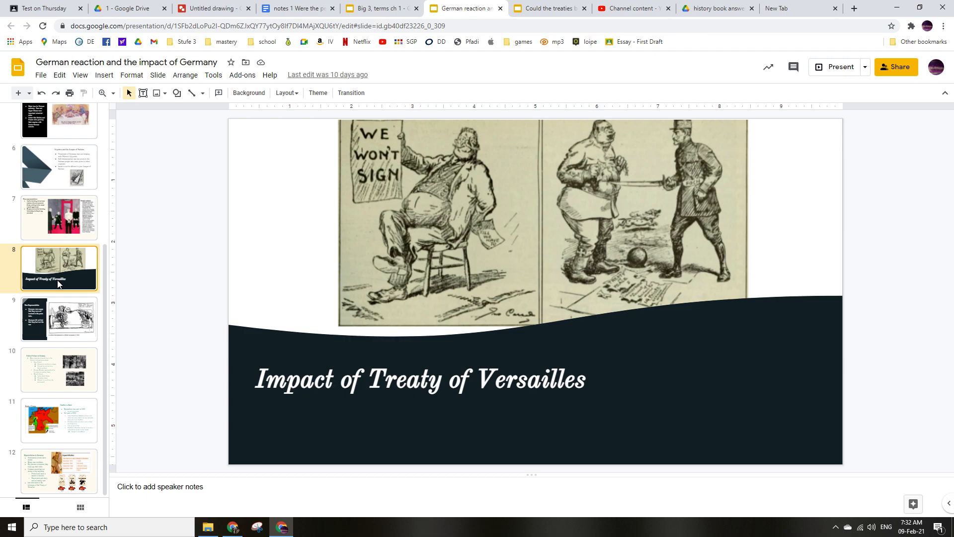
pyautogui.moveTo(122, 4)
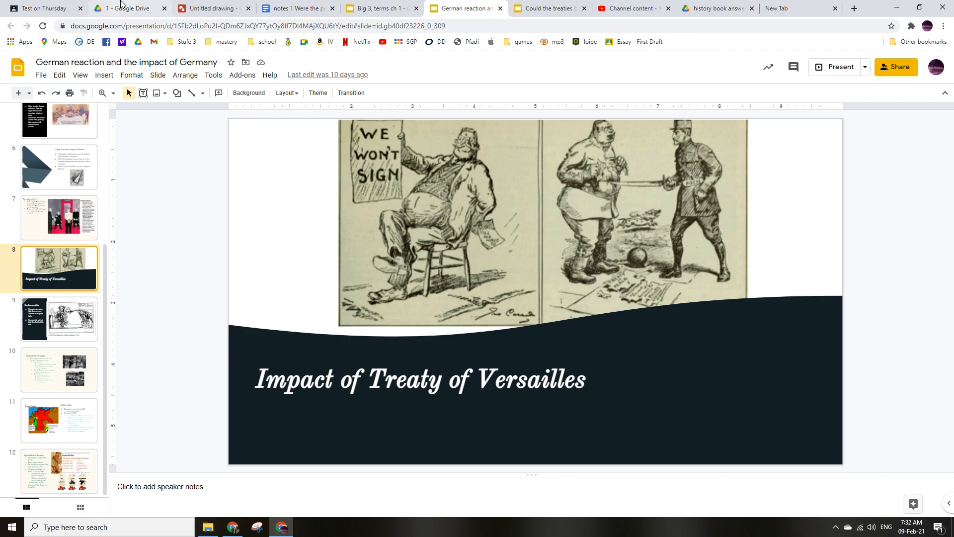
# Step: Create a new blank Google Doc in the treaty files Drive folder
pyautogui.click(121, 8)
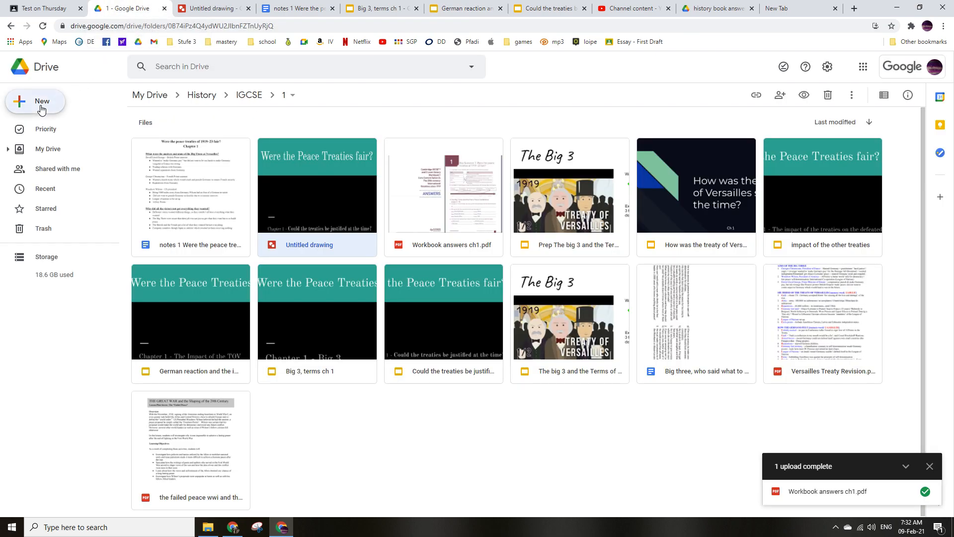
pyautogui.click(36, 102)
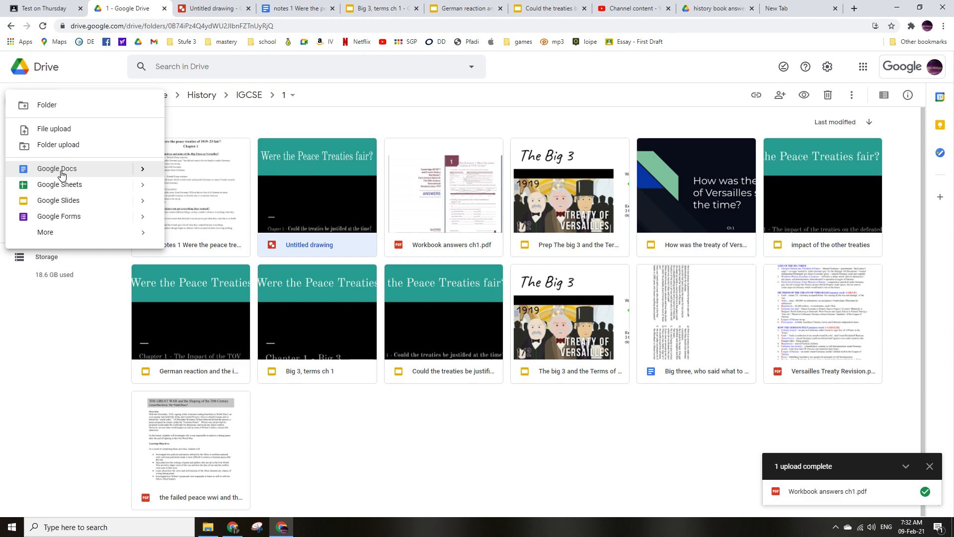
pyautogui.click(56, 169)
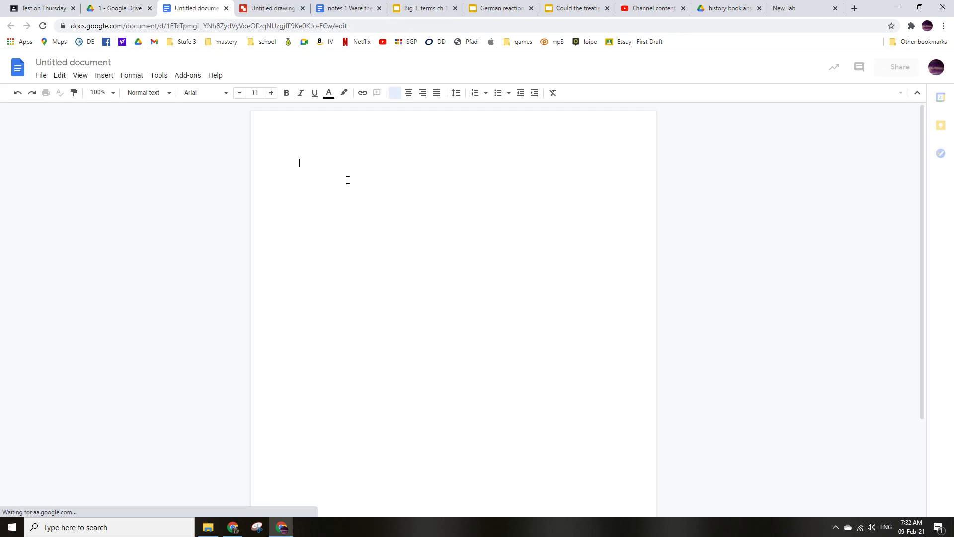
# Step: Type the Point, Example and Explain headings on separate lines
pyautogui.write('P')
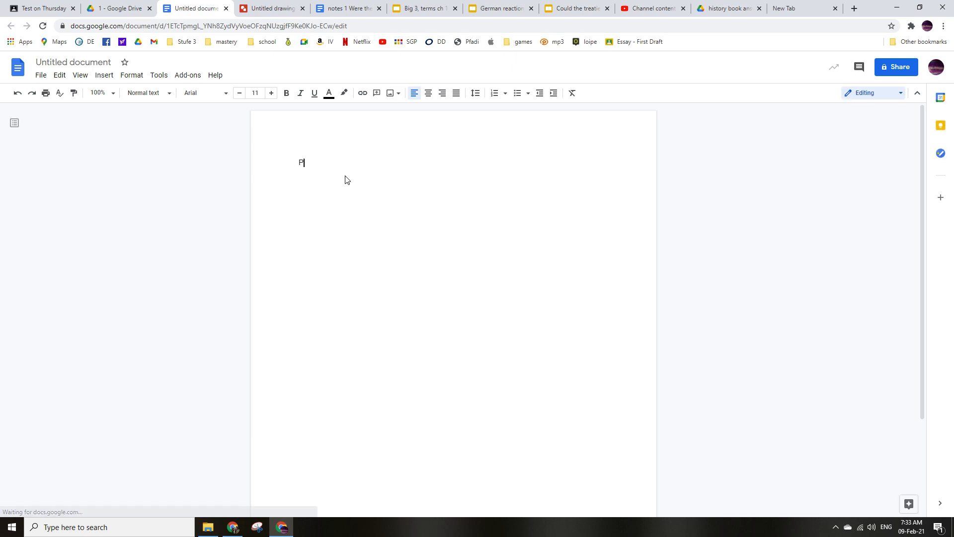
pyautogui.write('E')
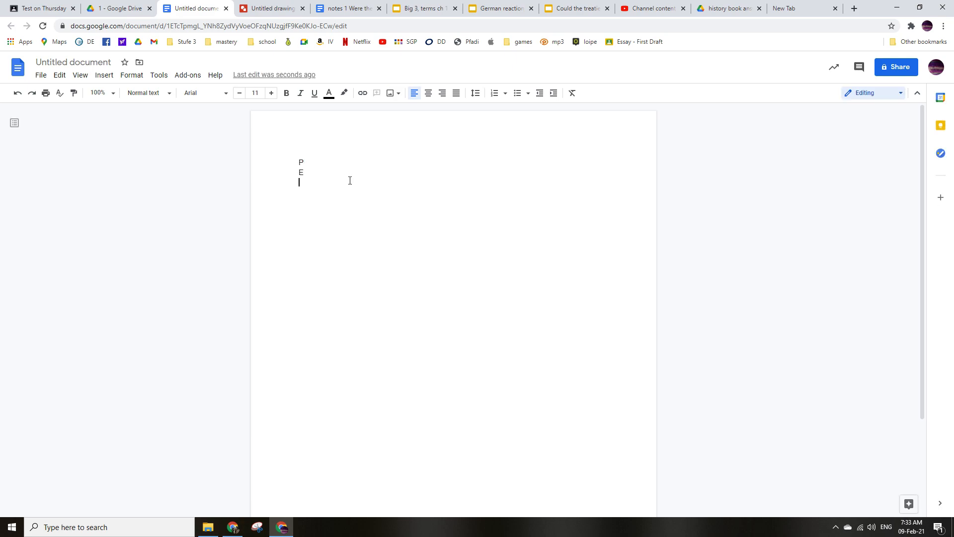
pyautogui.write('E')
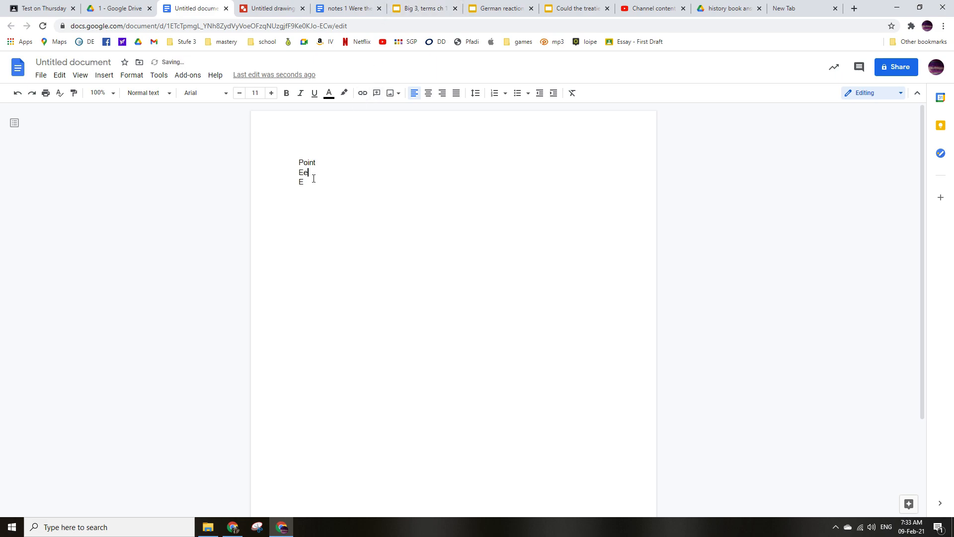
pyautogui.write('xampl')
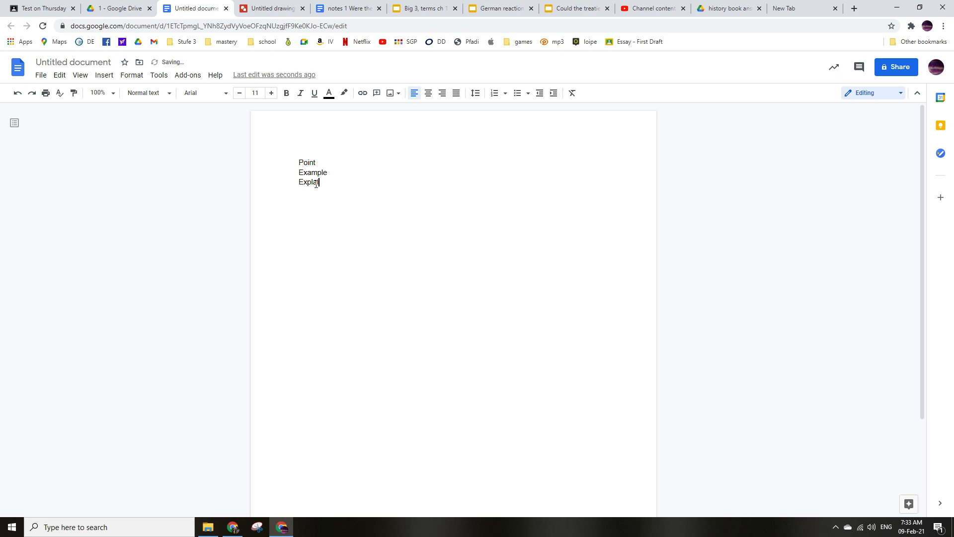
pyautogui.write('n')
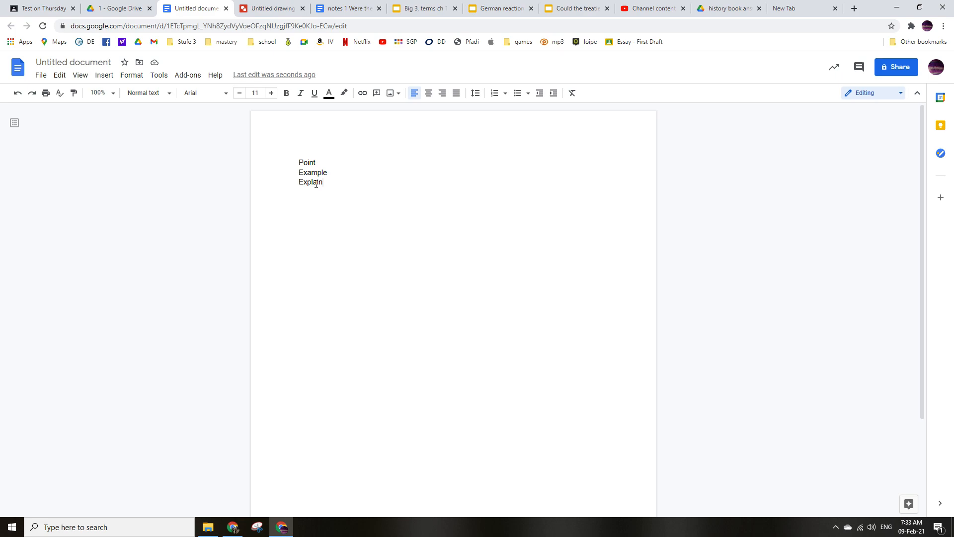
pyautogui.moveTo(335, 215)
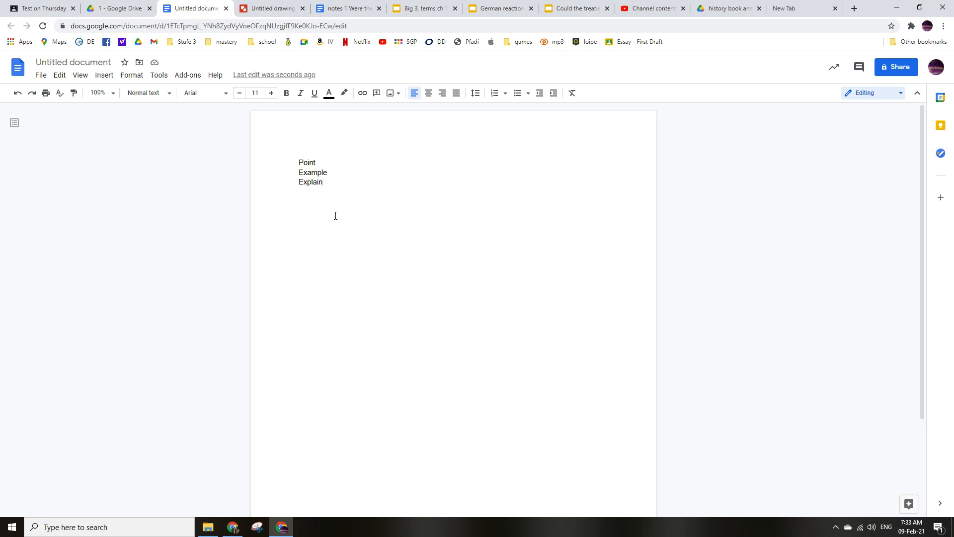
pyautogui.moveTo(370, 168)
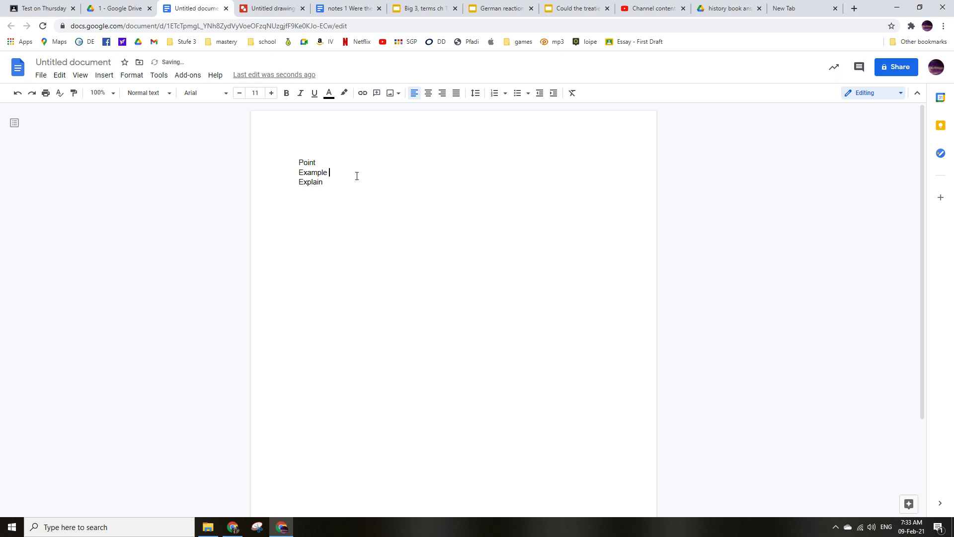
# Step: Add '(2 or 3 sentences)' after Explain and '(2 or 3 facts)' after Example
pyautogui.write('(2 o')
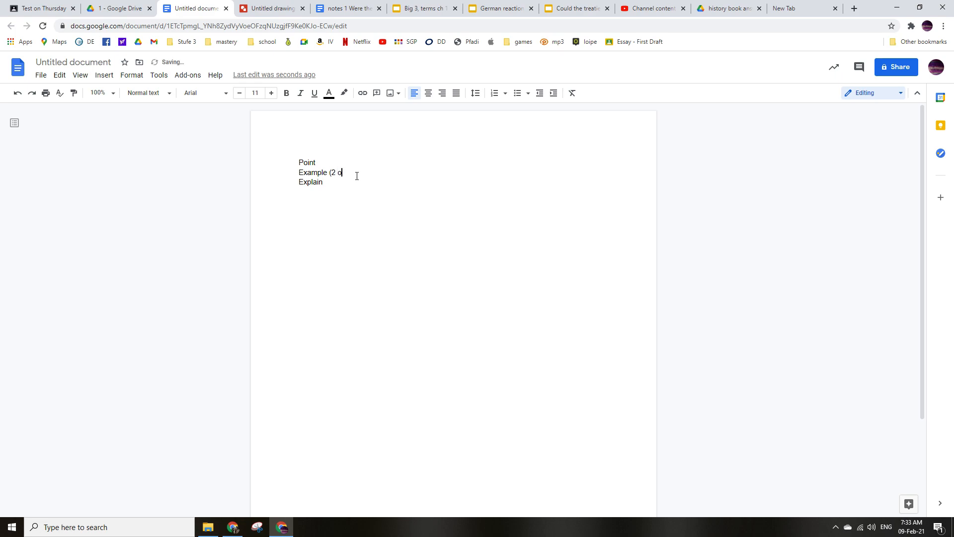
pyautogui.write('r 3')
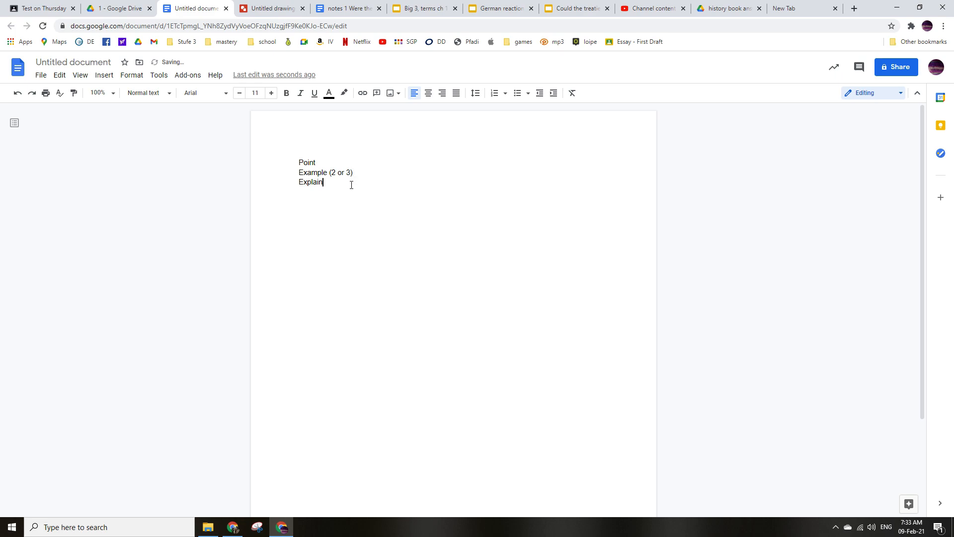
pyautogui.write('(2')
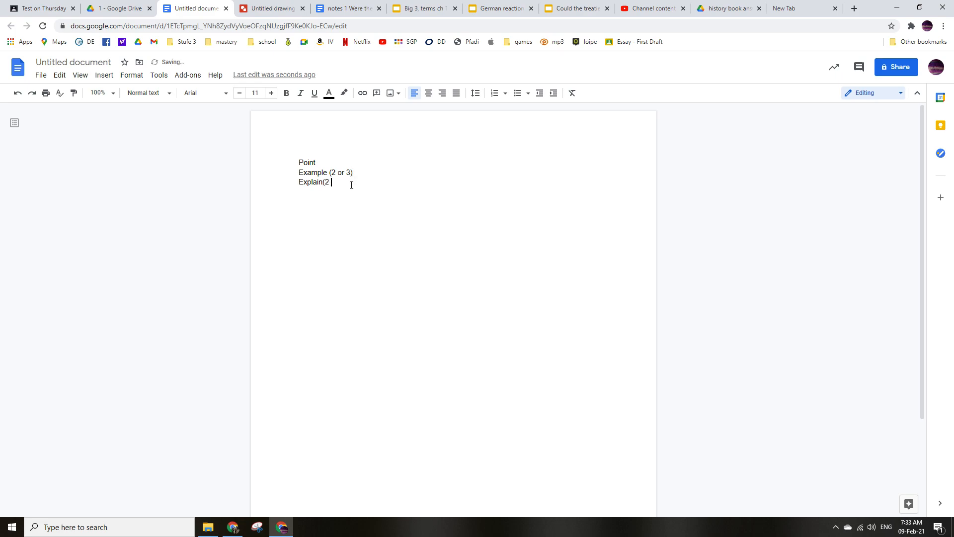
pyautogui.write('or 3')
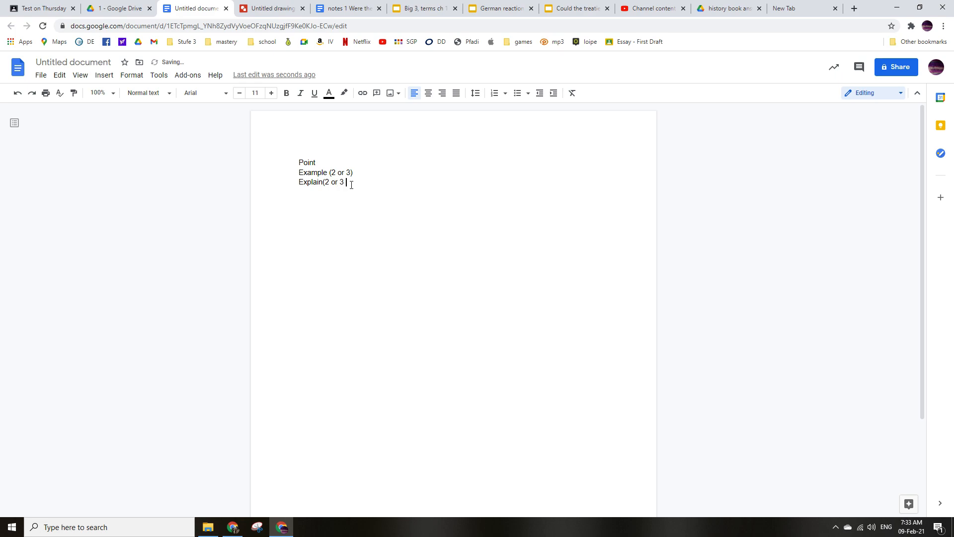
pyautogui.write('sentences')
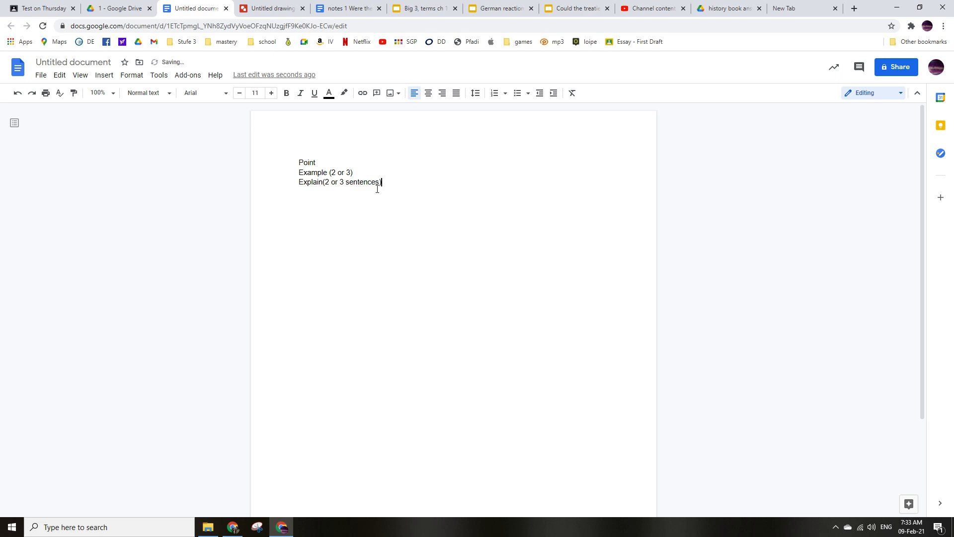
pyautogui.moveTo(355, 177)
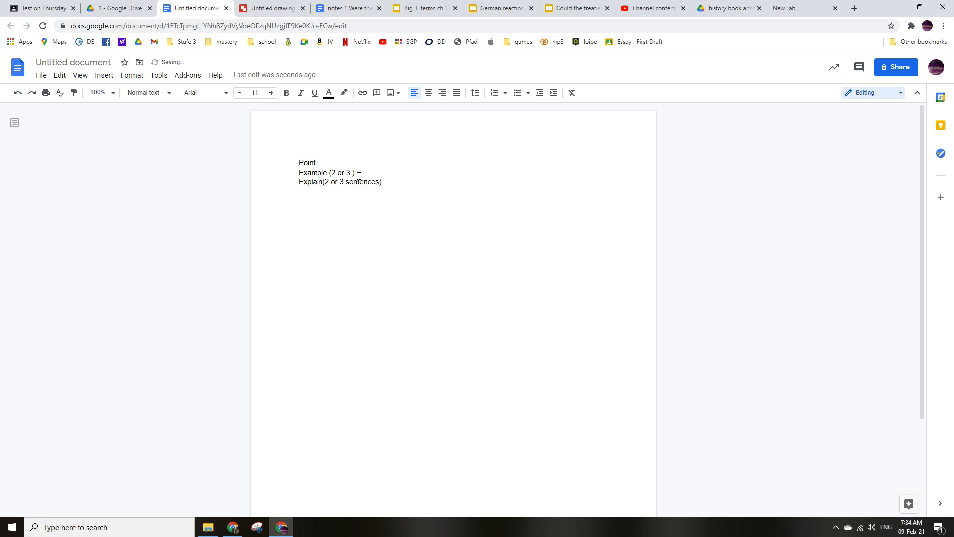
pyautogui.write('exa')
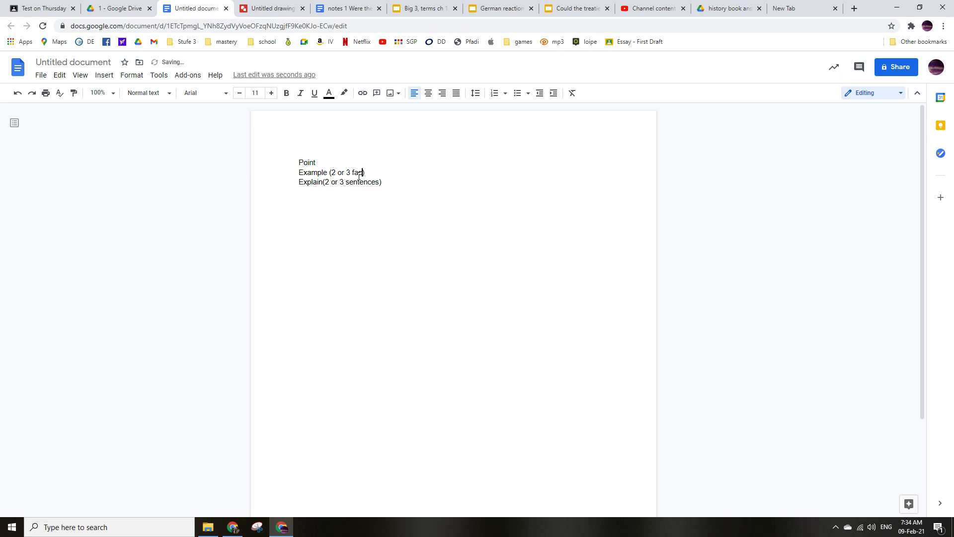
pyautogui.write('s)')
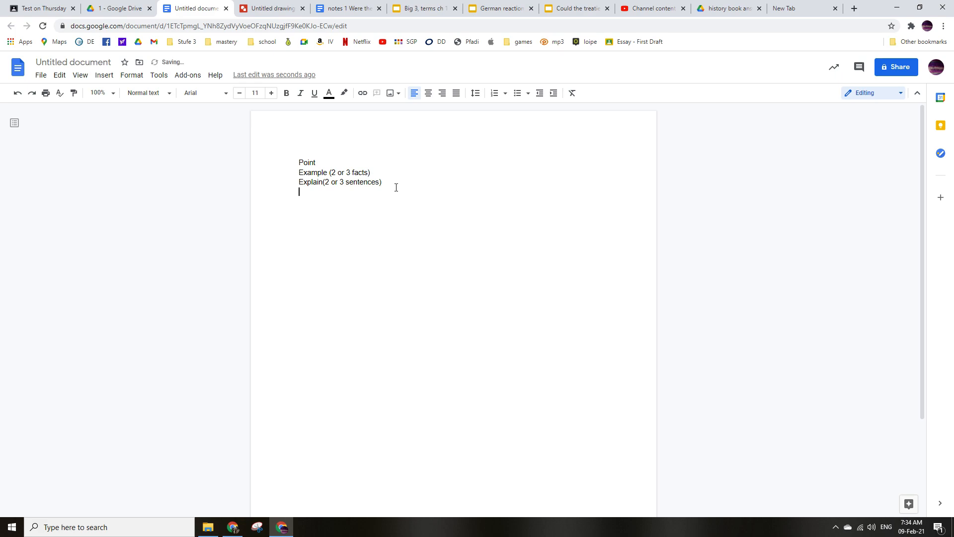
# Step: Type '5 to 7 sentences in total' and insert a blank line above it
pyautogui.write('5 sentences in t')
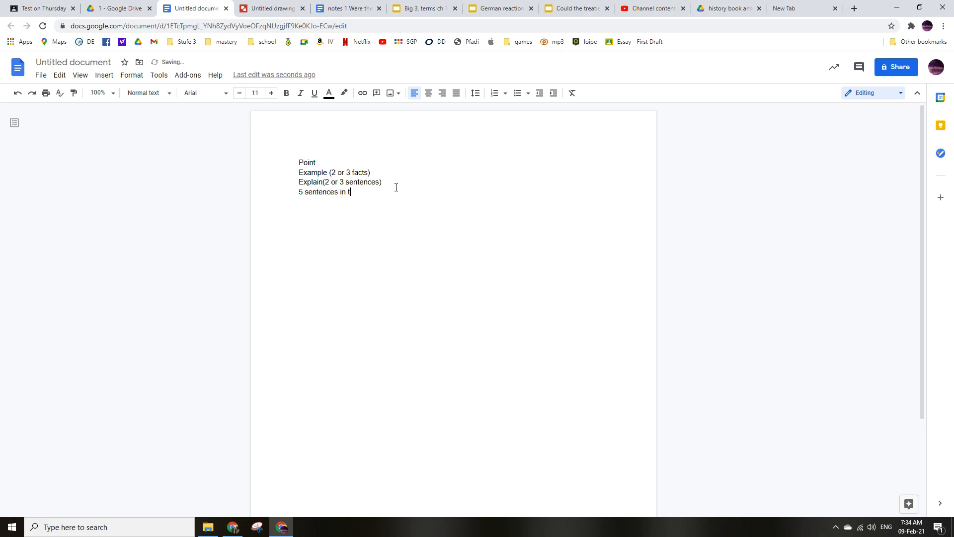
pyautogui.write('otal')
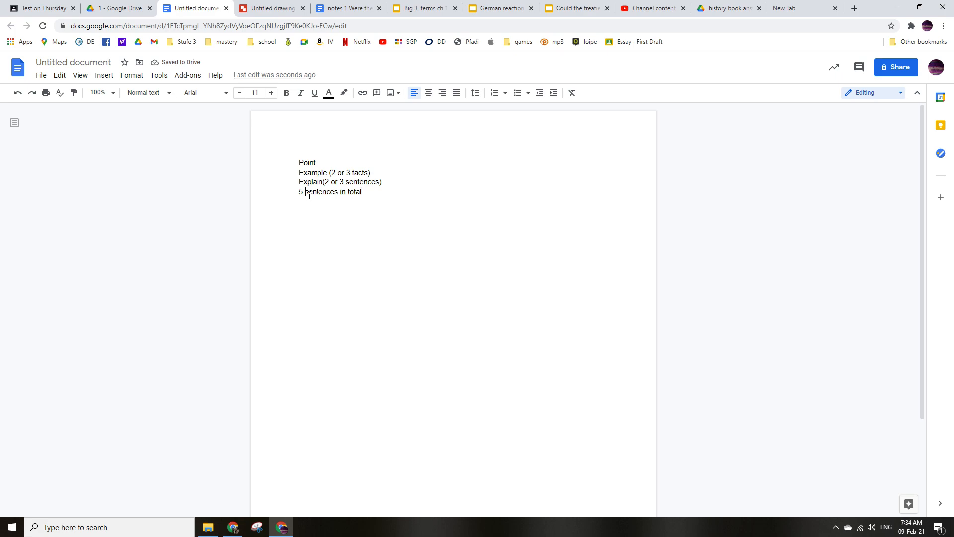
pyautogui.write('to 7')
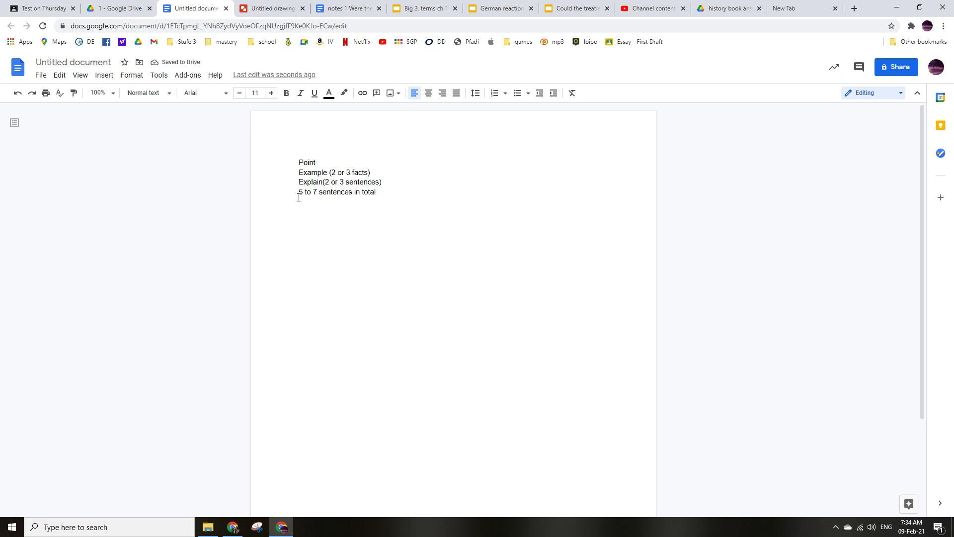
pyautogui.press('Enter')
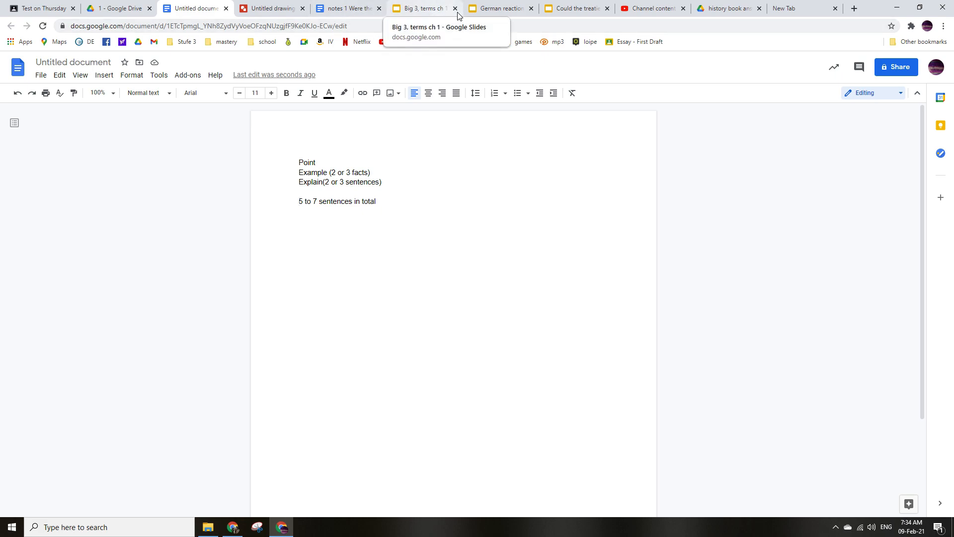
# Step: Open the 'Could the treaties be justified' deck at slide 2, 'Too harsh'
pyautogui.click(572, 9)
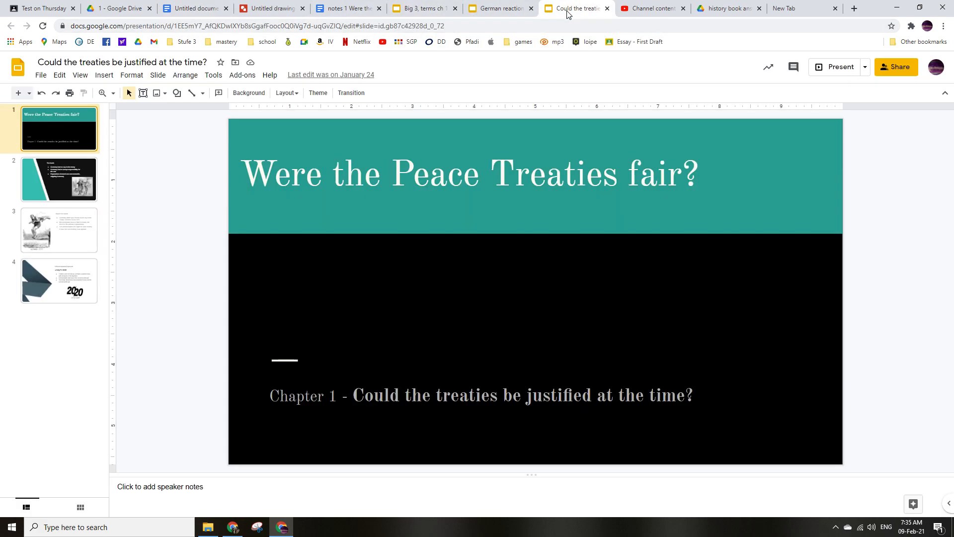
pyautogui.moveTo(197, 173)
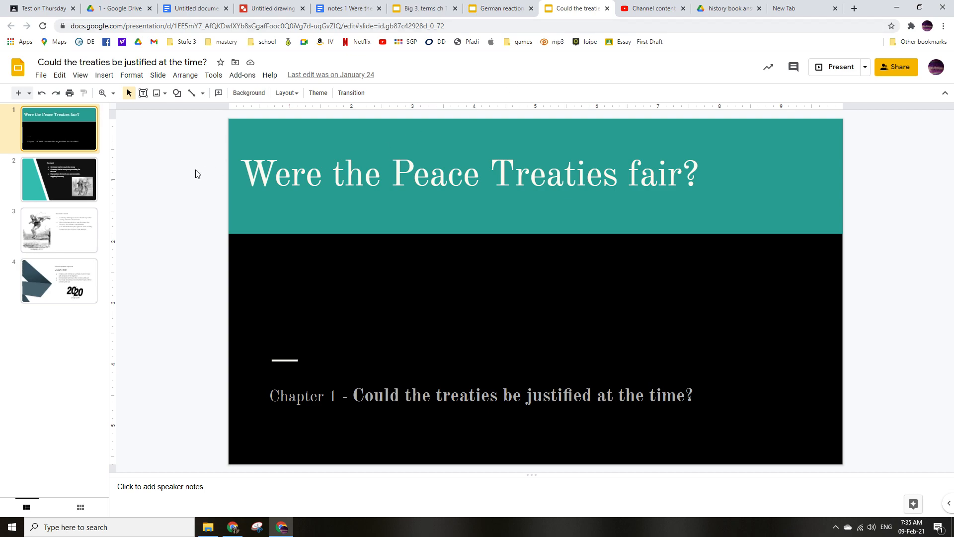
pyautogui.click(59, 180)
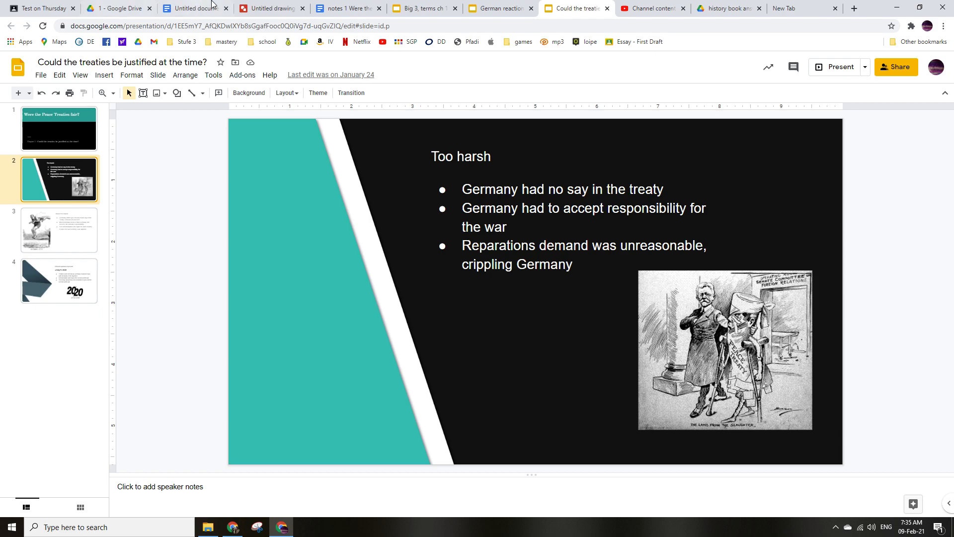
pyautogui.click(420, 8)
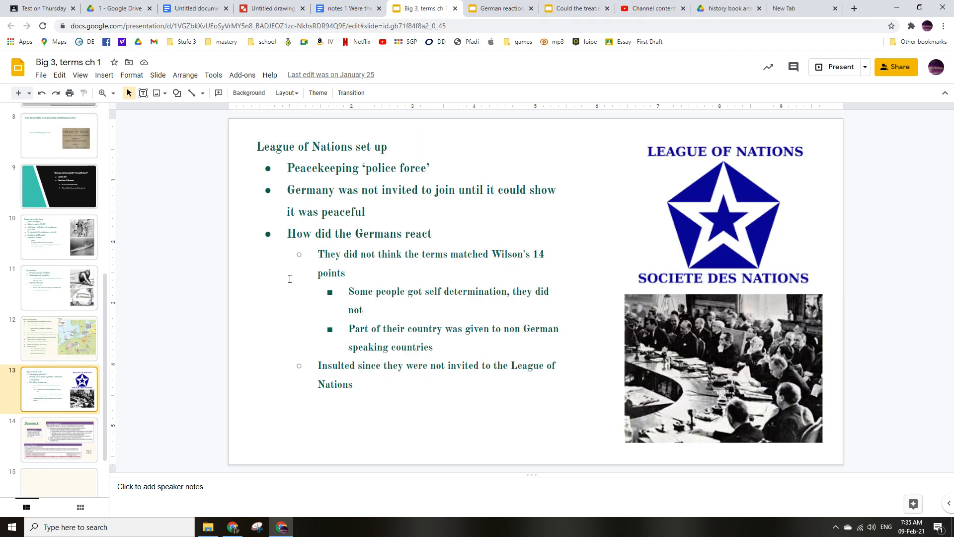
pyautogui.moveTo(471, 85)
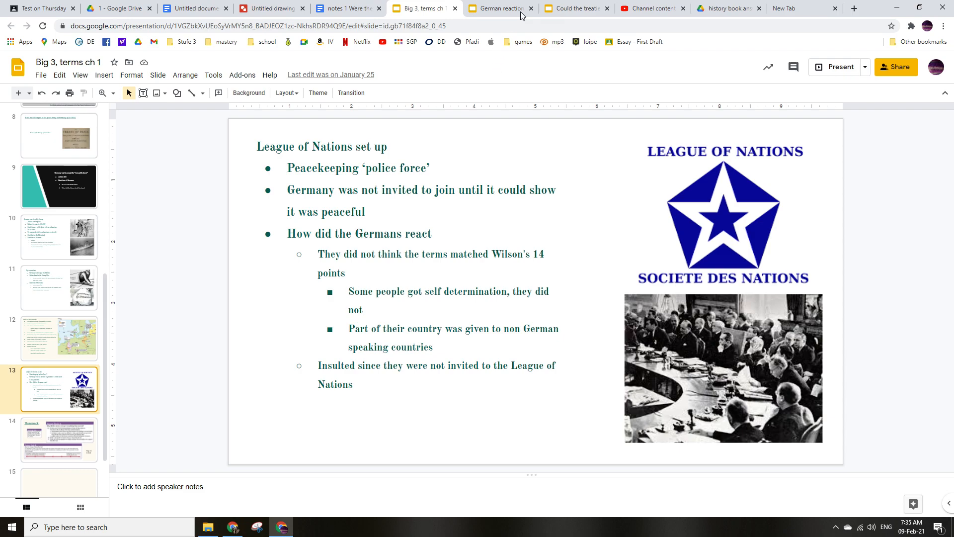
pyautogui.click(575, 8)
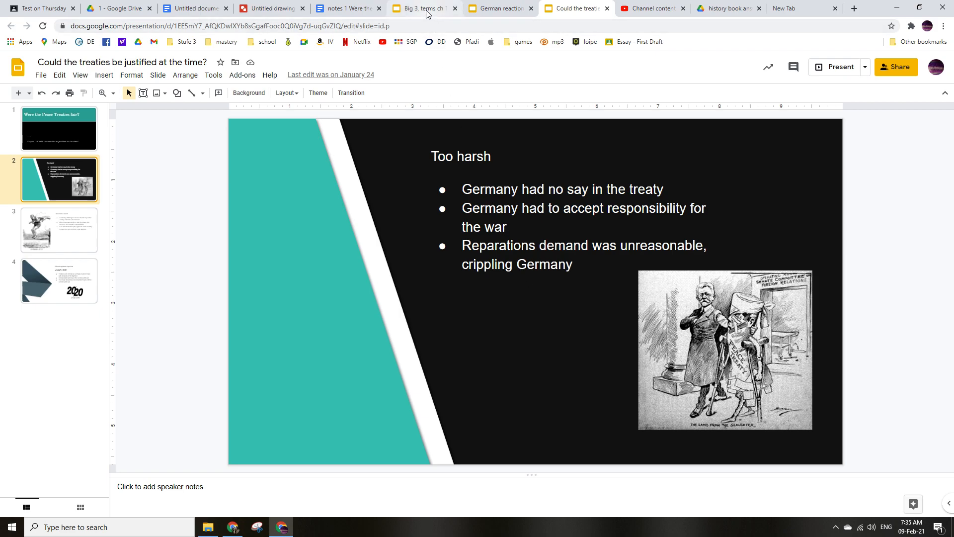
pyautogui.click(422, 8)
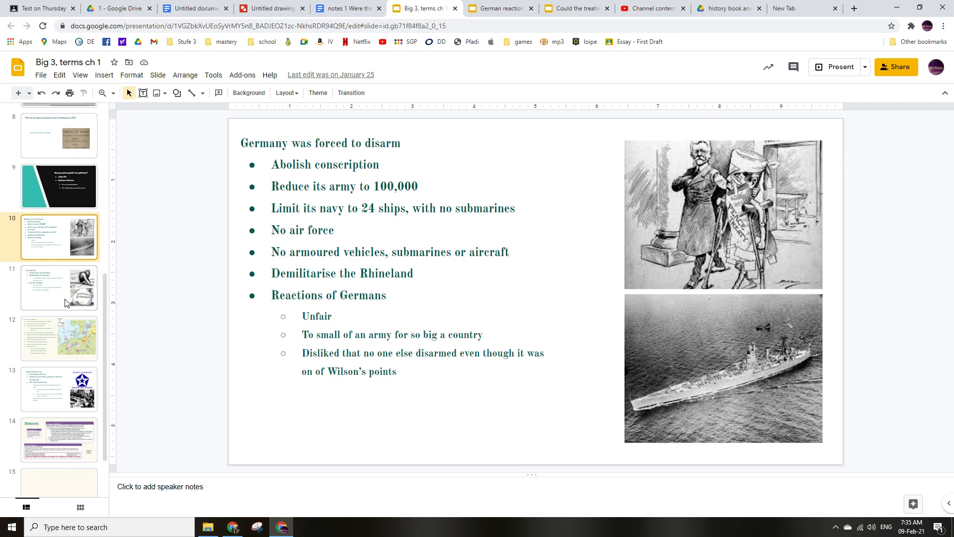
pyautogui.click(59, 288)
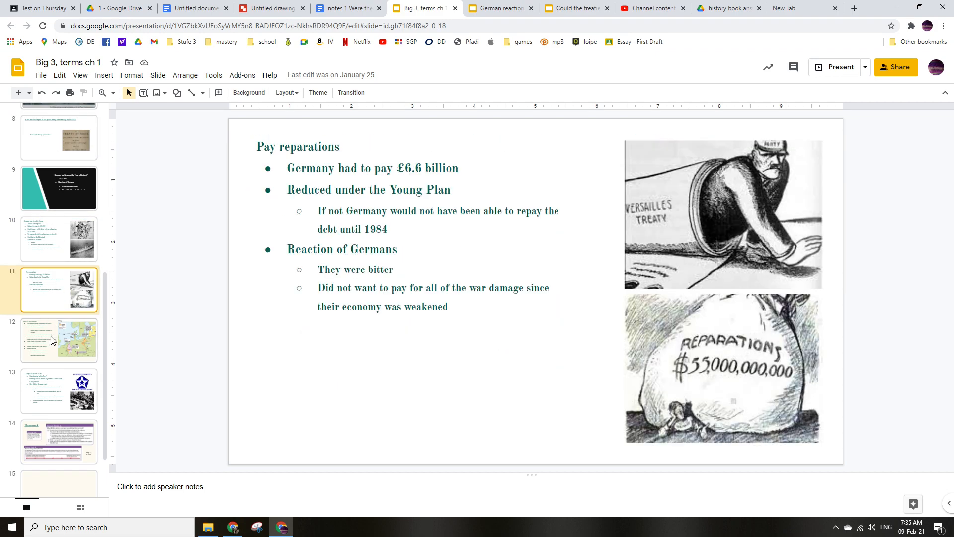
pyautogui.click(58, 340)
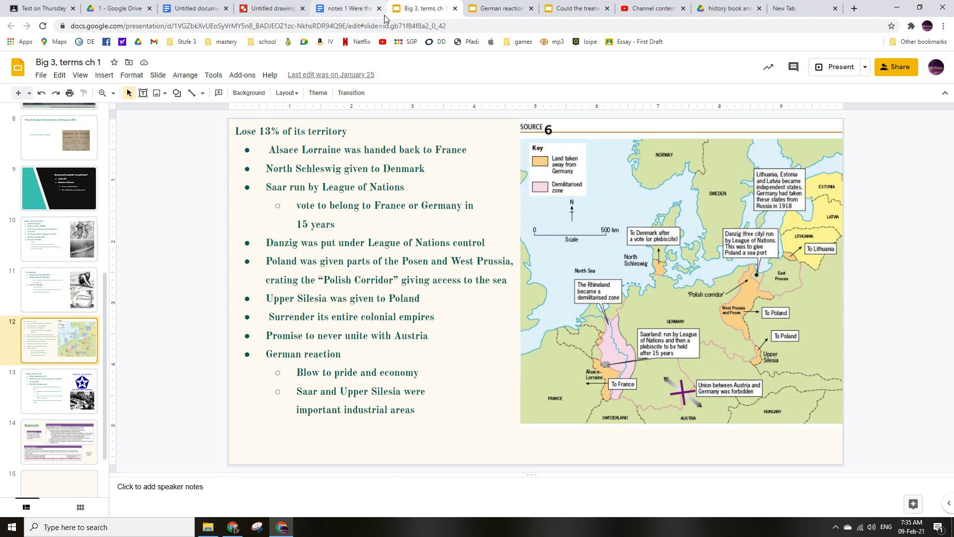
pyautogui.click(193, 9)
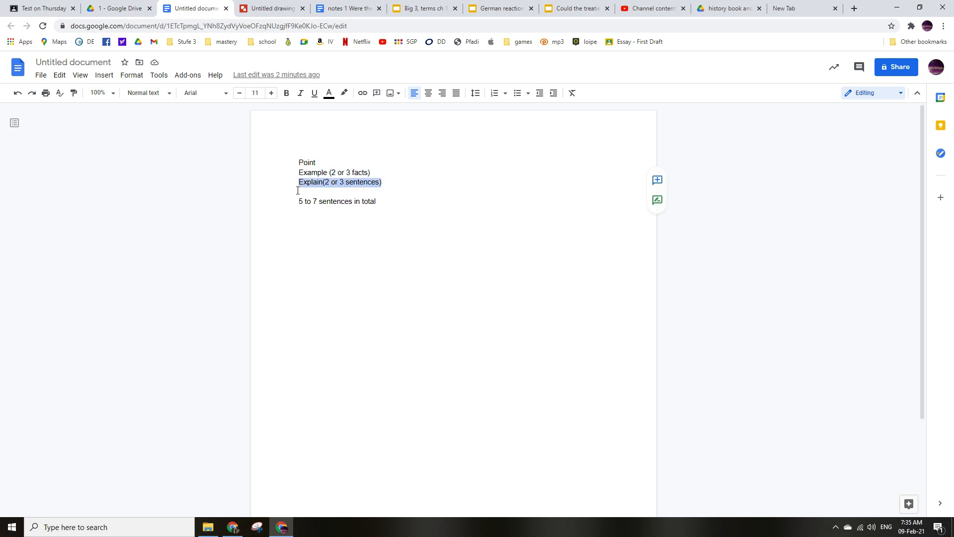
pyautogui.moveTo(455, 38)
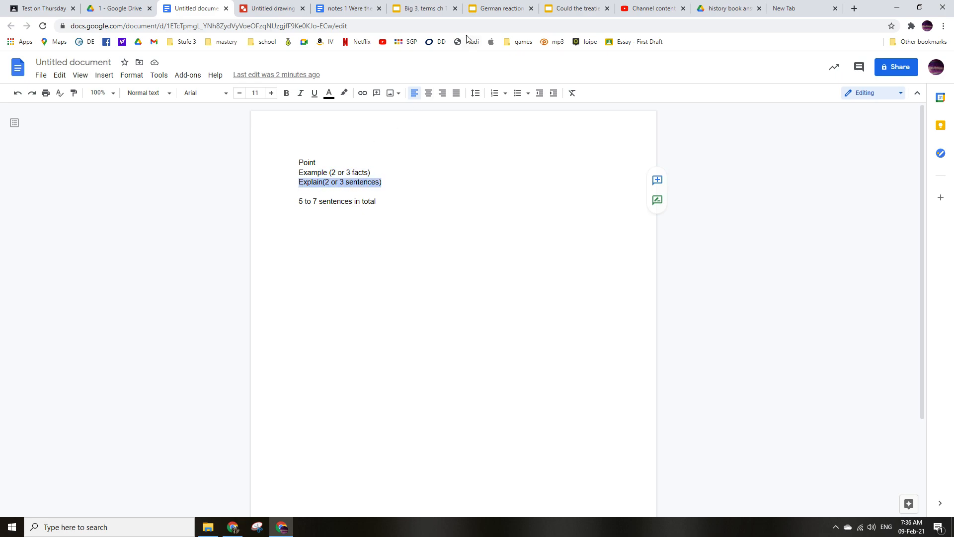
pyautogui.click(577, 8)
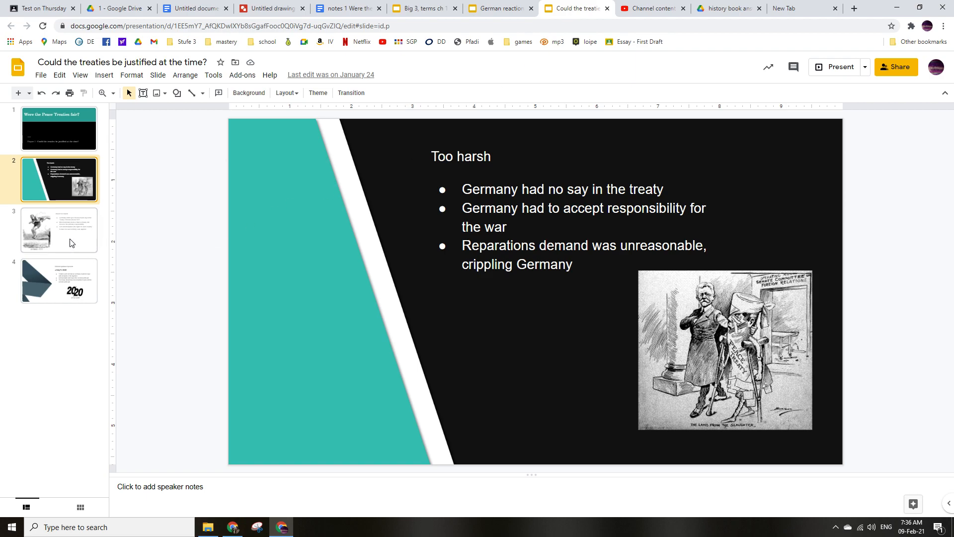
# Step: Select the Brest-Litovsk bullet on 'Wasn't too harsh', then view Big 3 reparations and territory slides
pyautogui.click(58, 230)
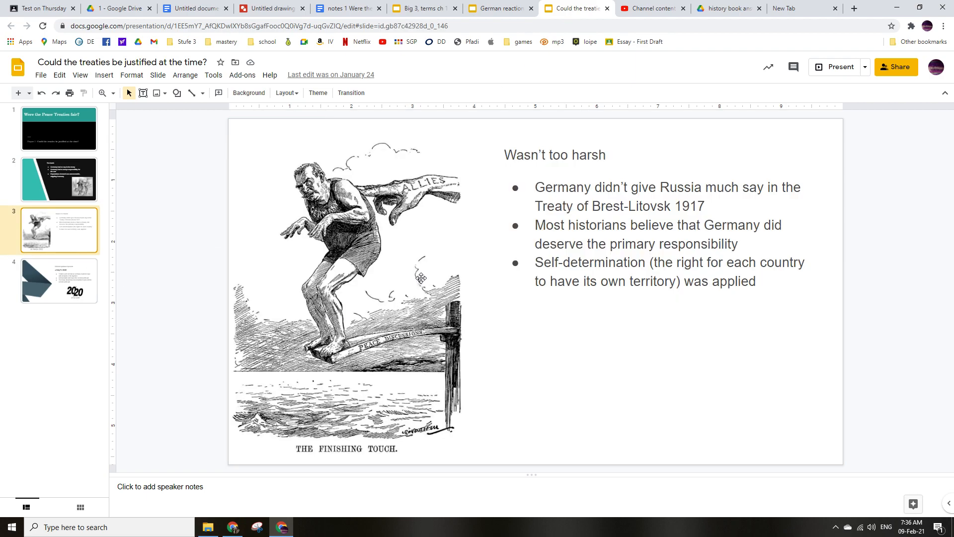
pyautogui.moveTo(598, 304)
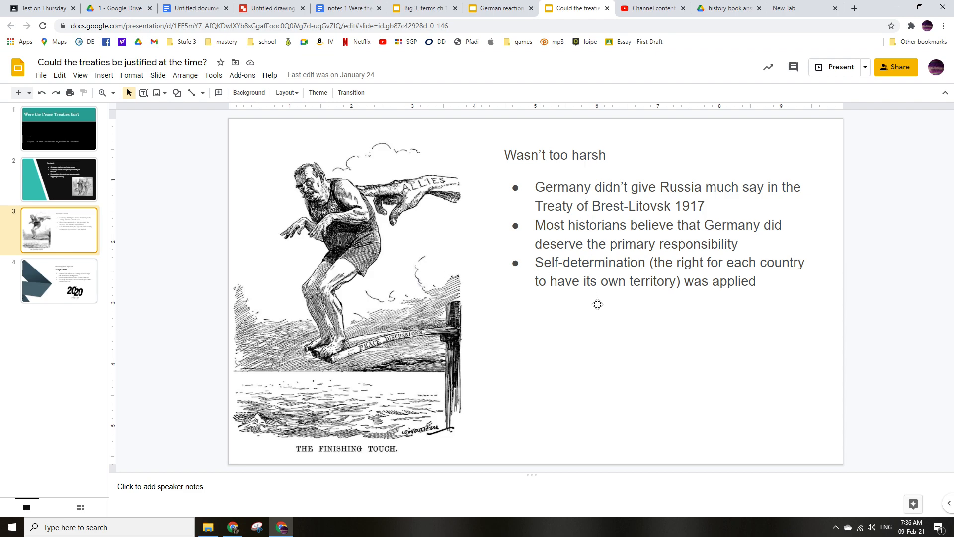
pyautogui.click(705, 206)
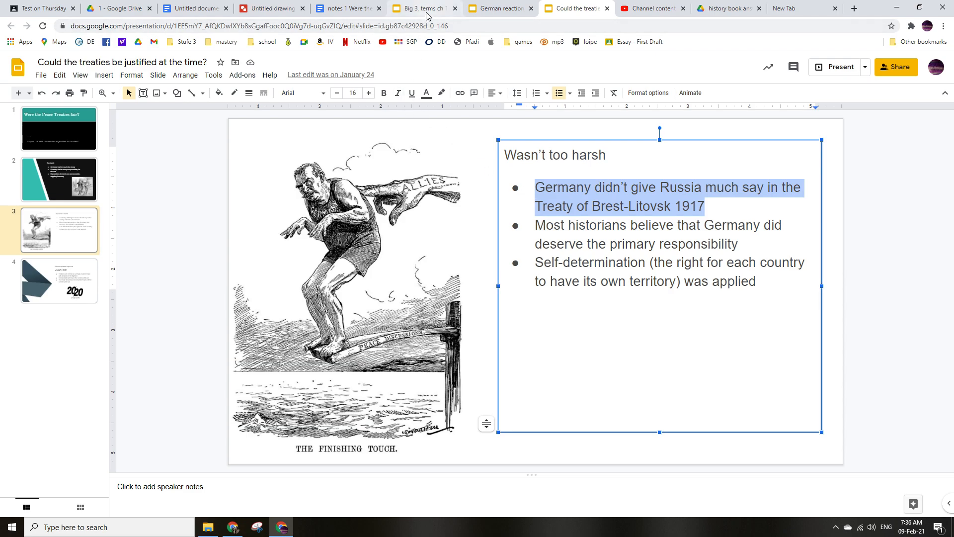
pyautogui.click(422, 8)
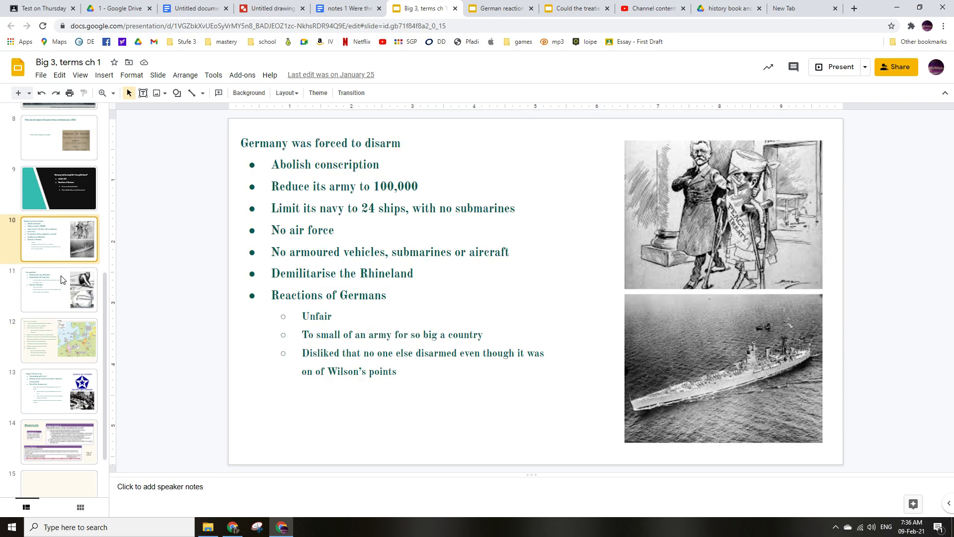
pyautogui.click(59, 289)
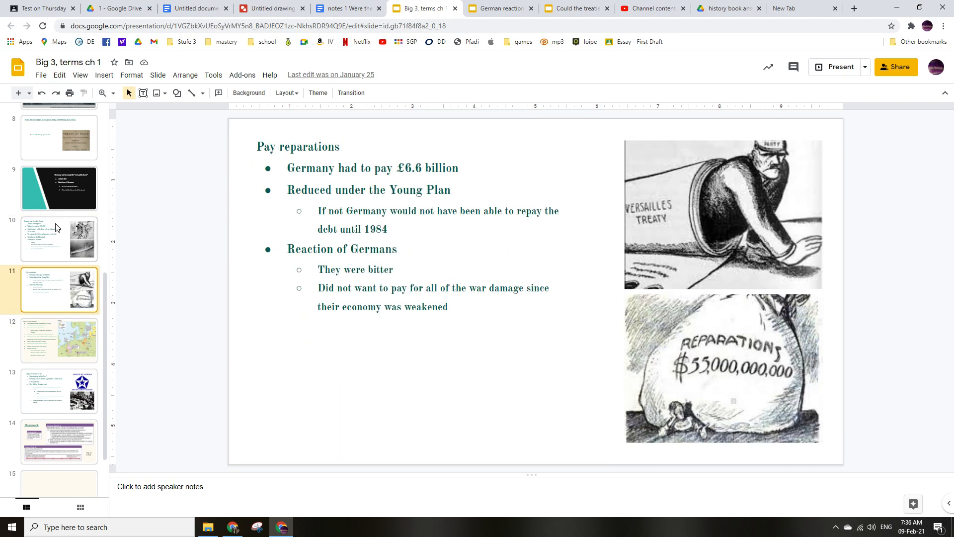
pyautogui.click(58, 340)
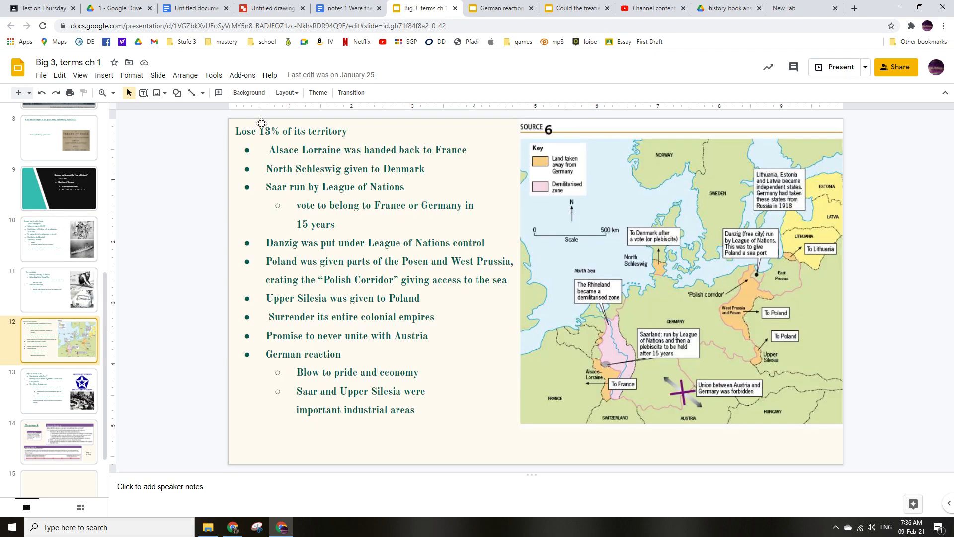